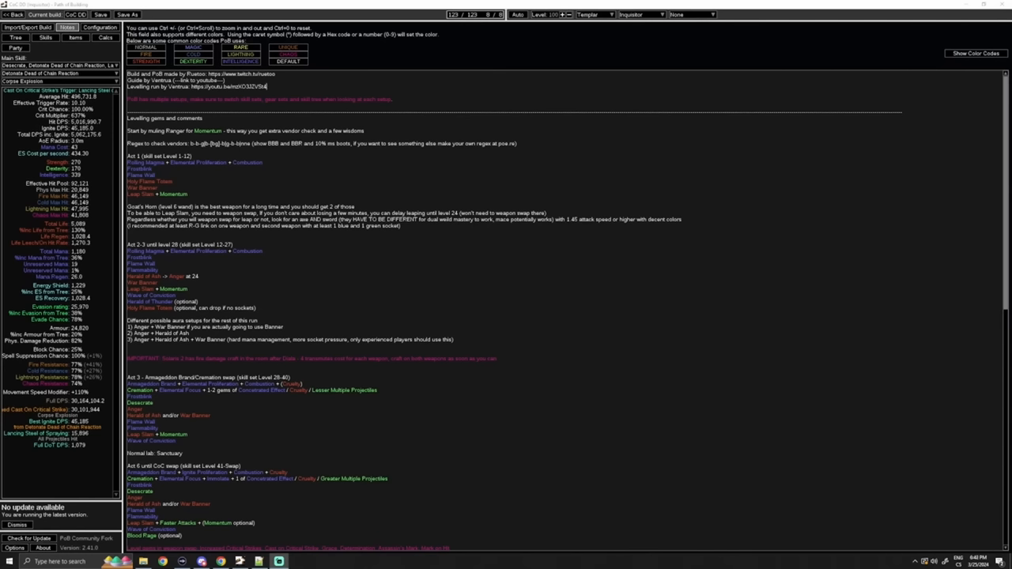
- Show the build's end-game passive skill tree from the Tree view
{"action": "left_click", "coordinate": [16, 38]}
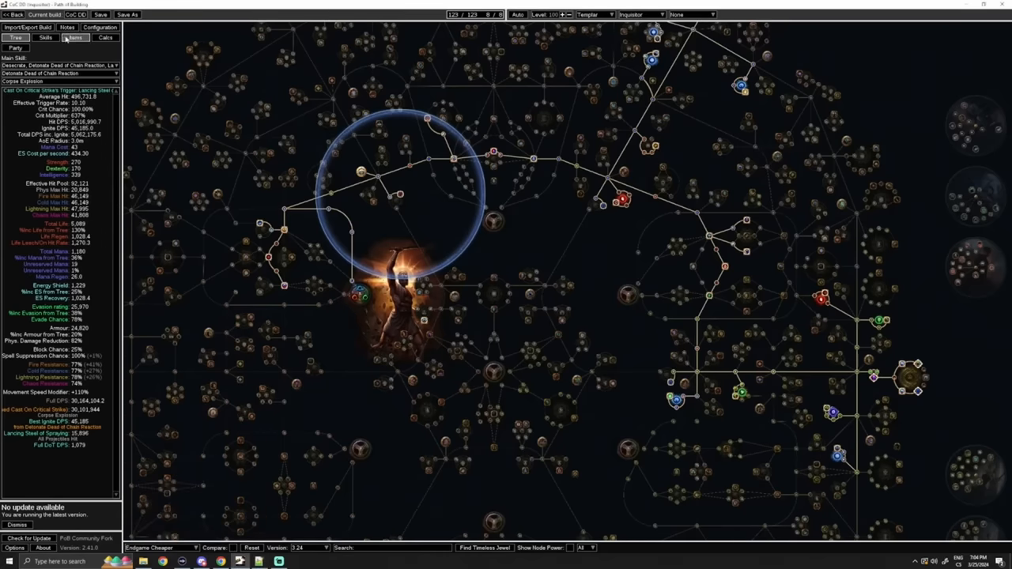
- Review the end-game gear, switch to the early leveling setup, then return to the guide notes
{"action": "left_click", "coordinate": [69, 38]}
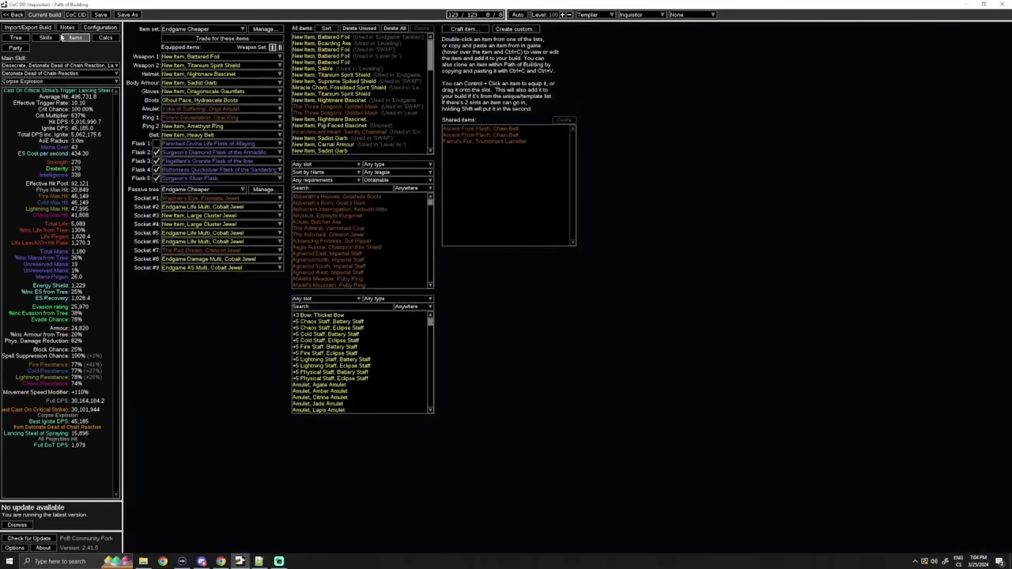
{"action": "left_click", "coordinate": [44, 53]}
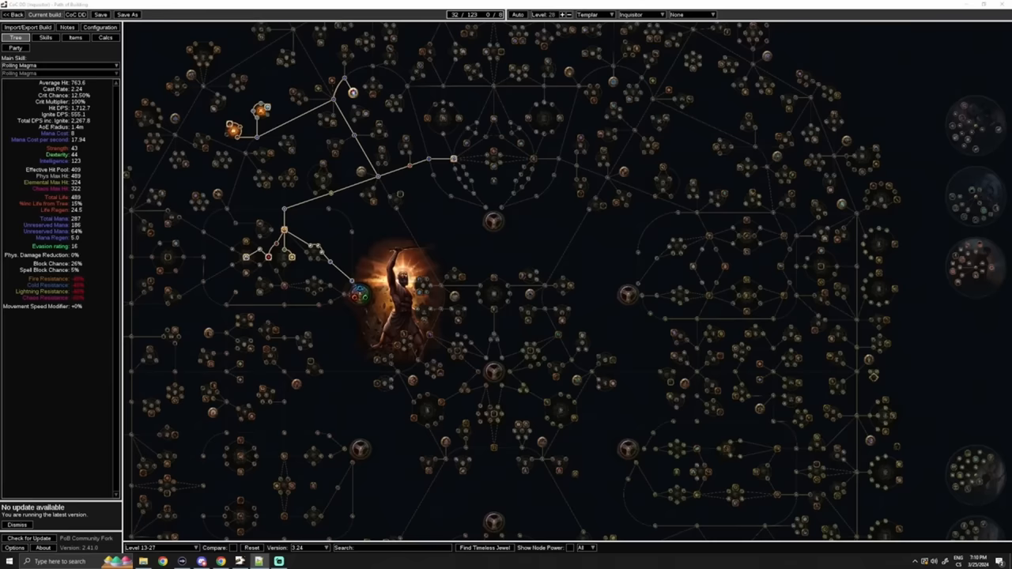
{"action": "mouse_move", "coordinate": [94, 60]}
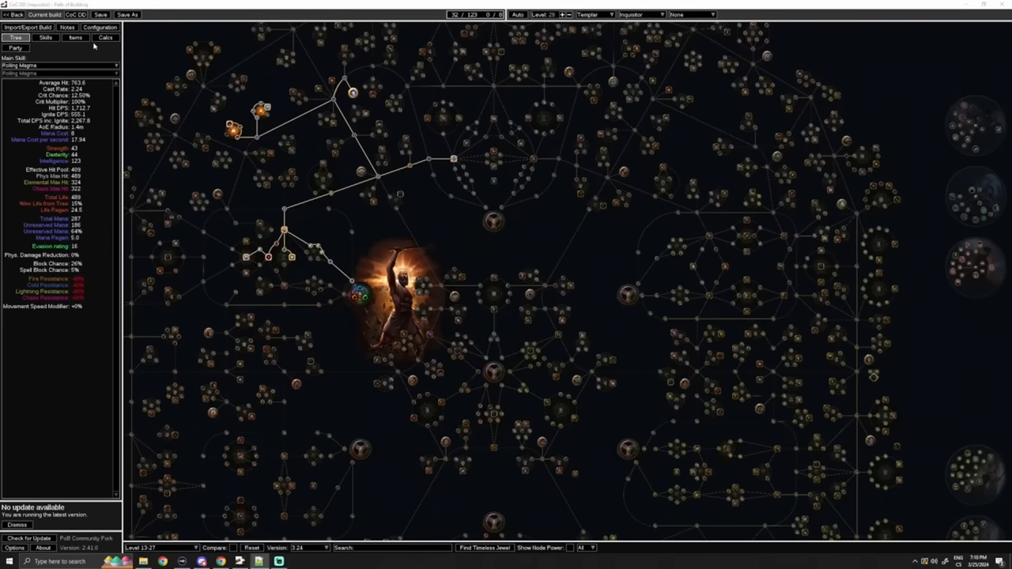
{"action": "left_click", "coordinate": [67, 27]}
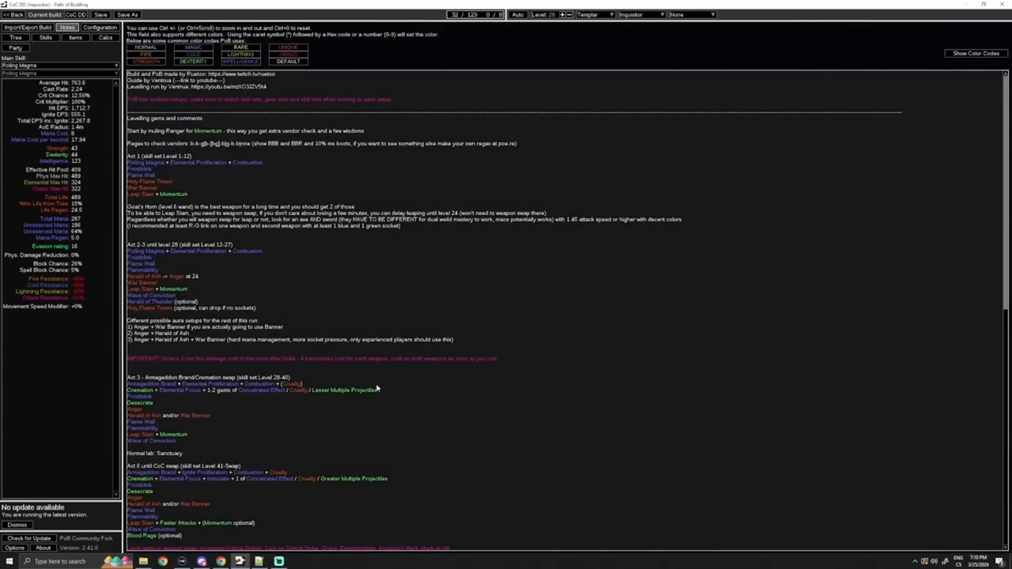
- Scroll the guide notes down to the Cast on Critical swap section
{"action": "scroll", "scroll_direction": "down", "scroll_amount": 3}
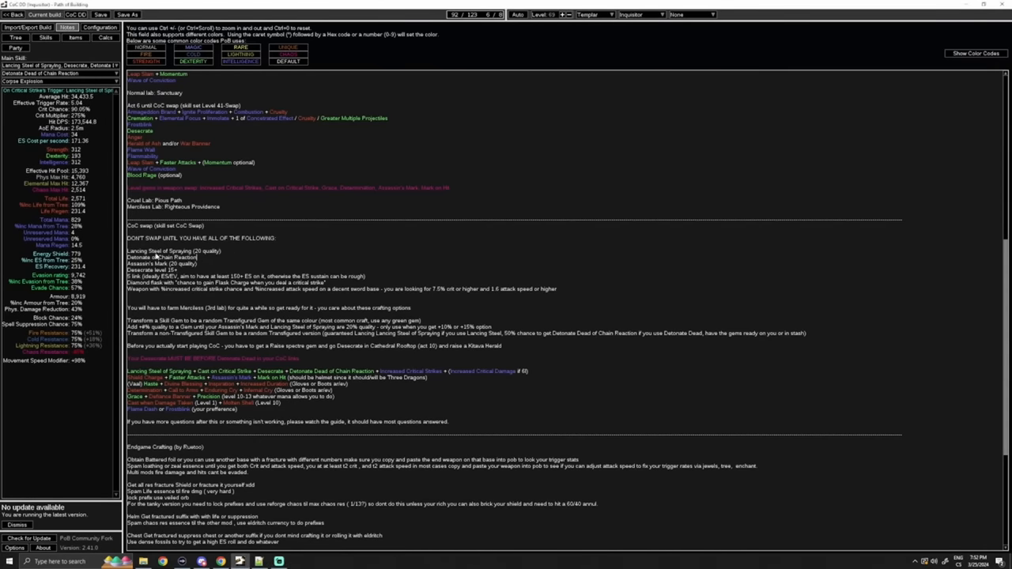
- Select the CoC swap item set to review the cast-on-crit gear
{"action": "double_click", "coordinate": [155, 275]}
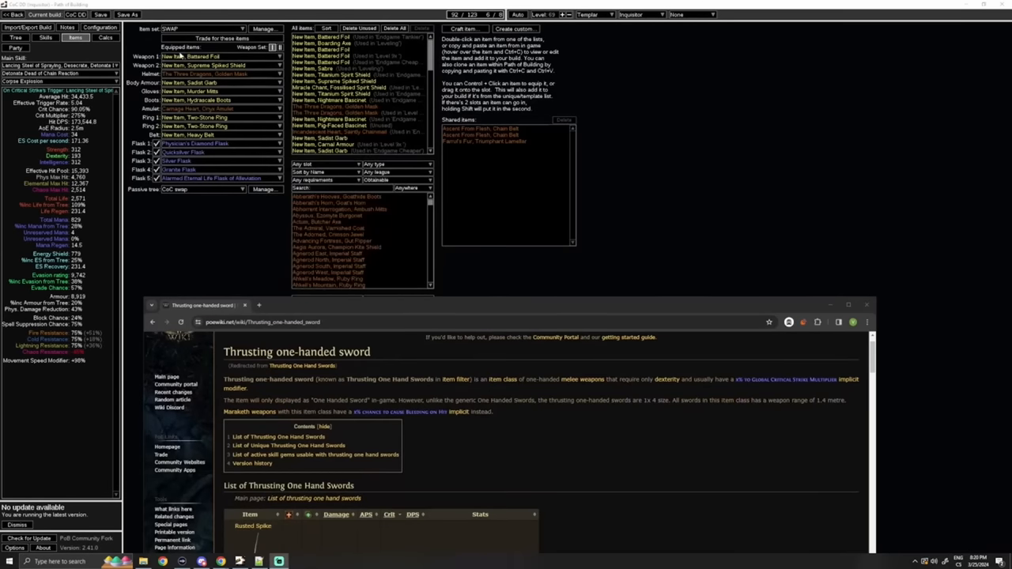
{"action": "mouse_move", "coordinate": [190, 54]}
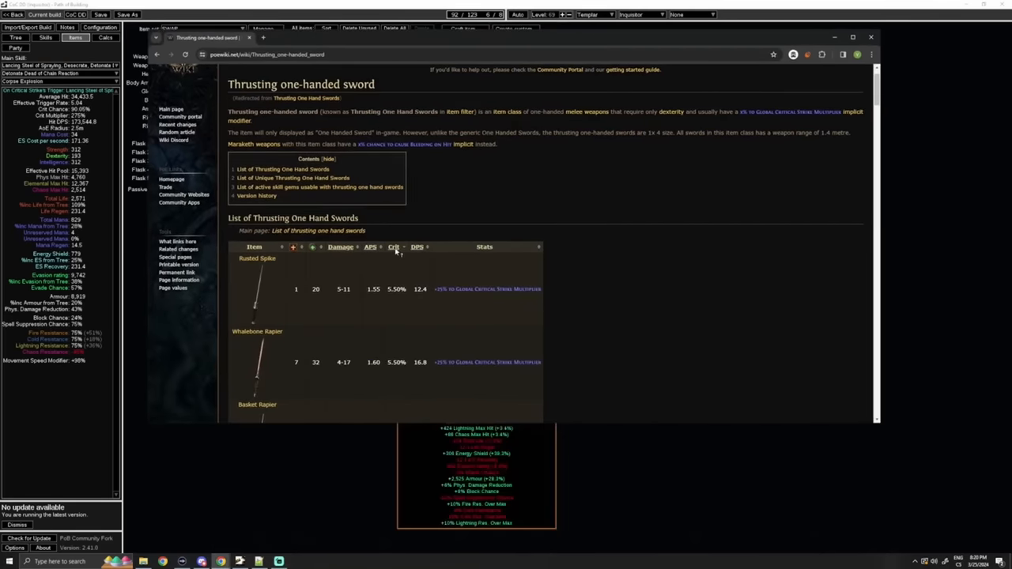
- Scroll the thrusting one-handed sword table down to the rapiers' attack speed and crit stats
{"action": "scroll", "scroll_direction": "down", "scroll_amount": 3}
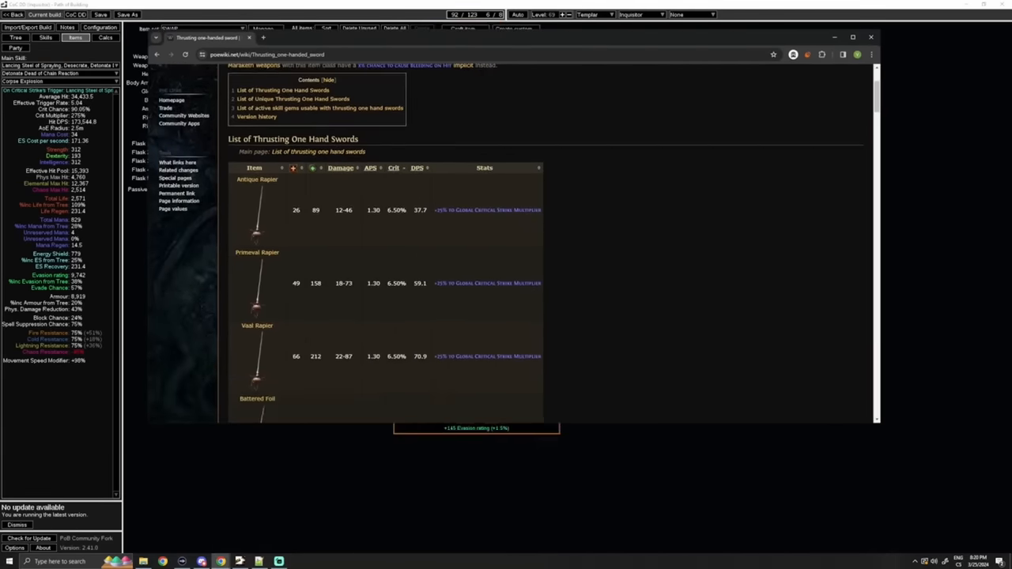
{"action": "scroll", "scroll_direction": "down", "scroll_amount": 3}
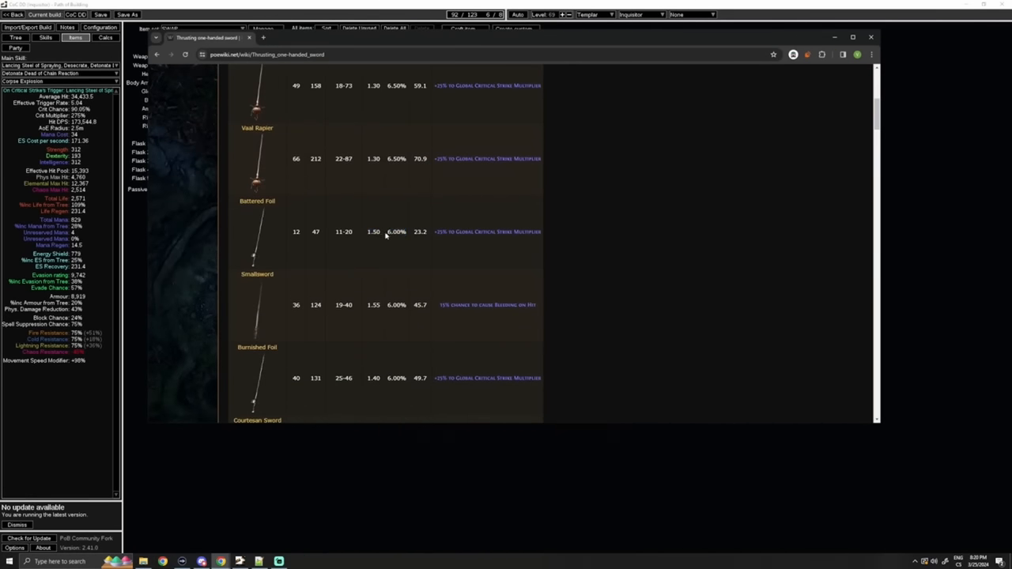
{"action": "scroll", "scroll_direction": "down", "scroll_amount": 3}
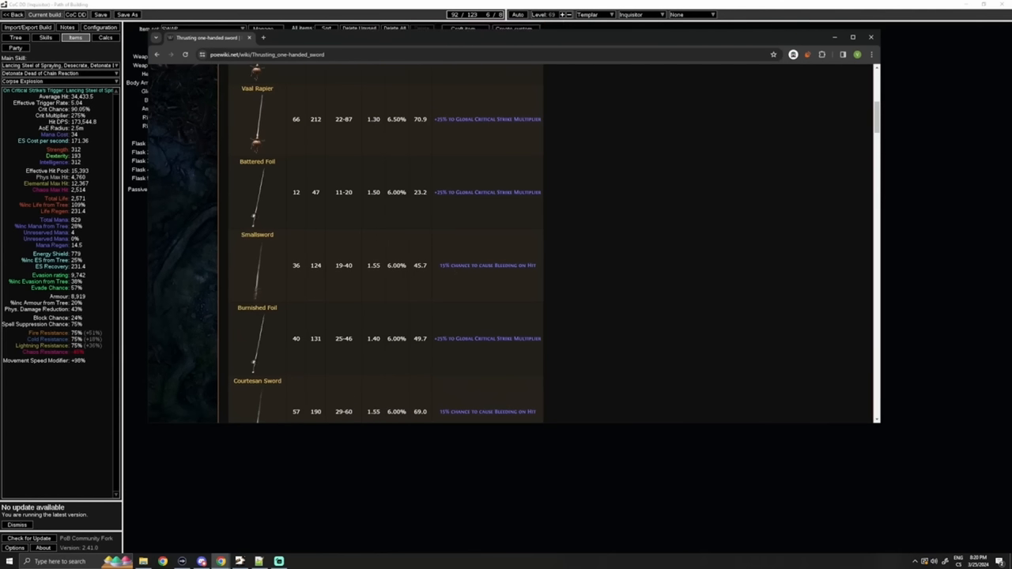
{"action": "scroll", "scroll_direction": "down", "scroll_amount": 3}
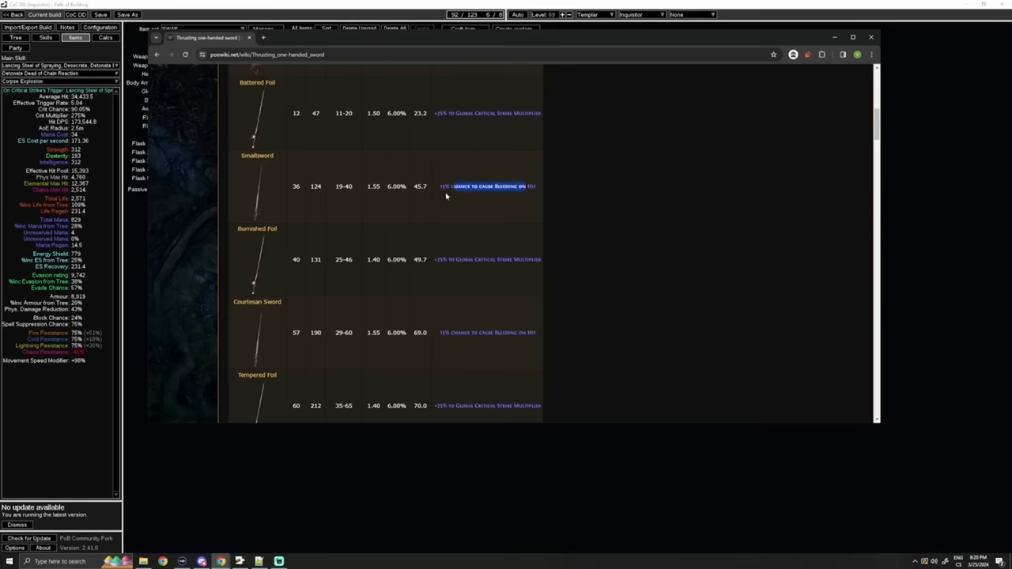
{"action": "scroll", "scroll_direction": "down", "scroll_amount": 3}
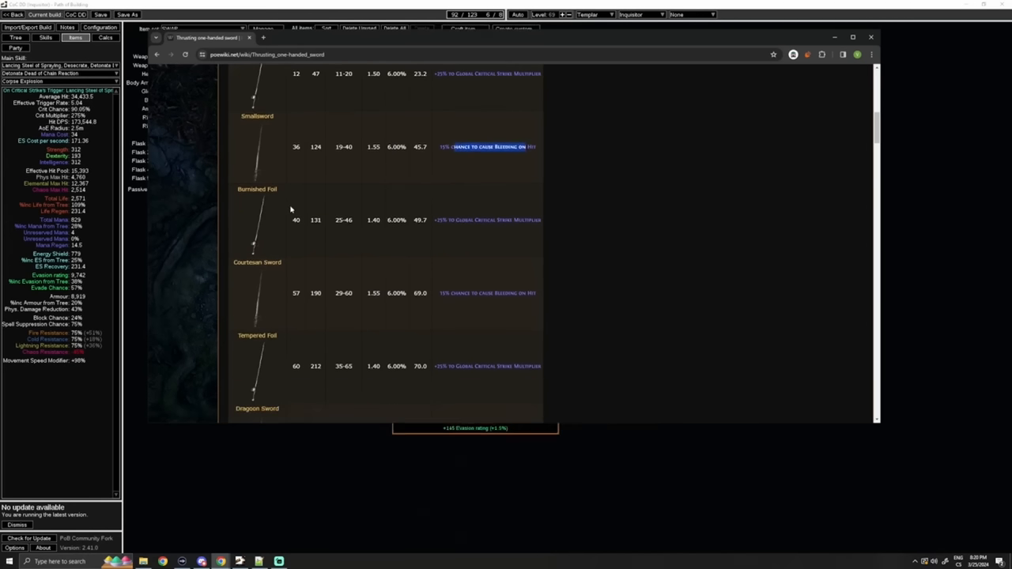
{"action": "scroll", "scroll_direction": "down", "scroll_amount": 3}
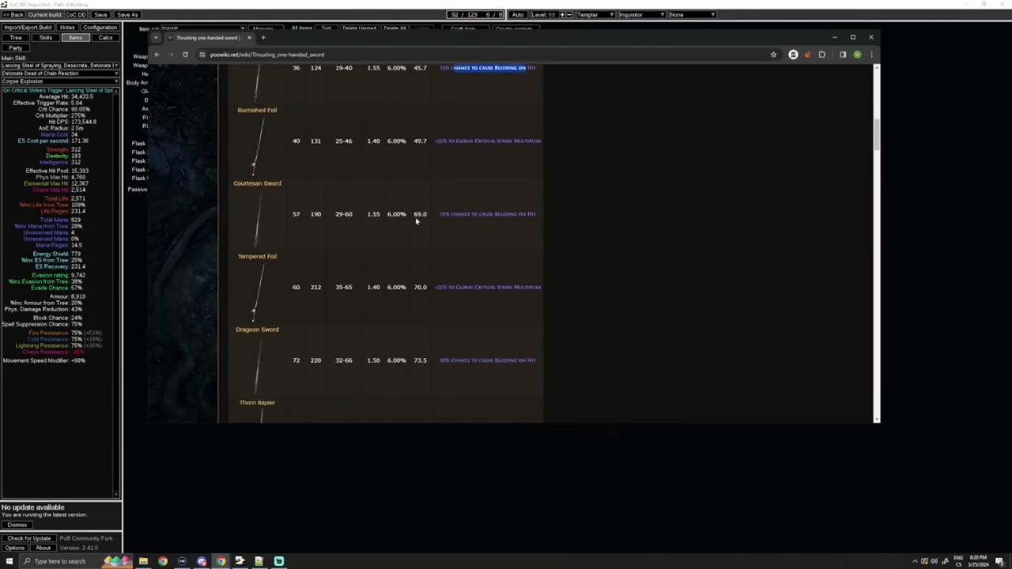
{"action": "scroll", "scroll_direction": "down", "scroll_amount": 3}
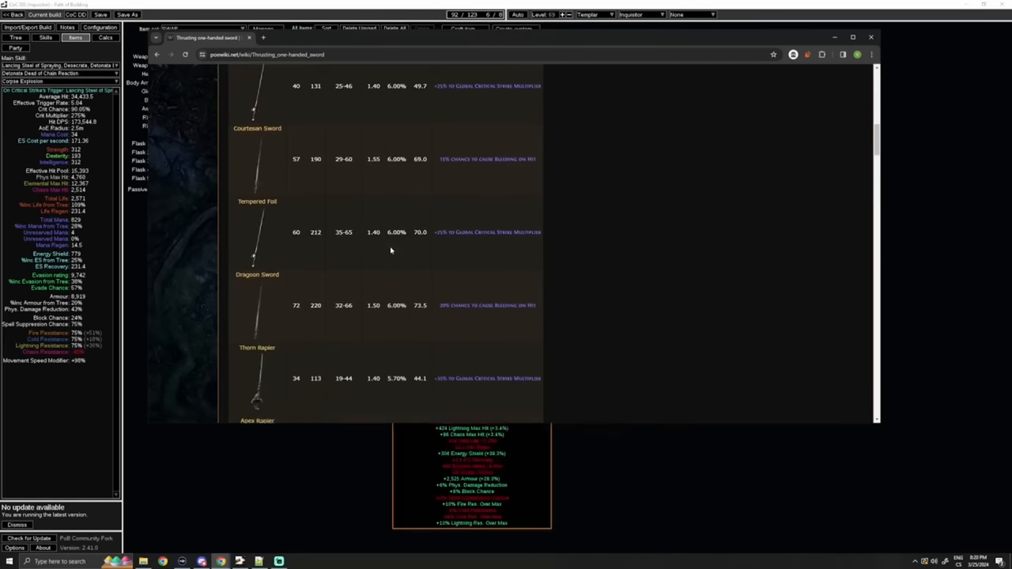
{"action": "scroll", "scroll_direction": "down", "scroll_amount": 3}
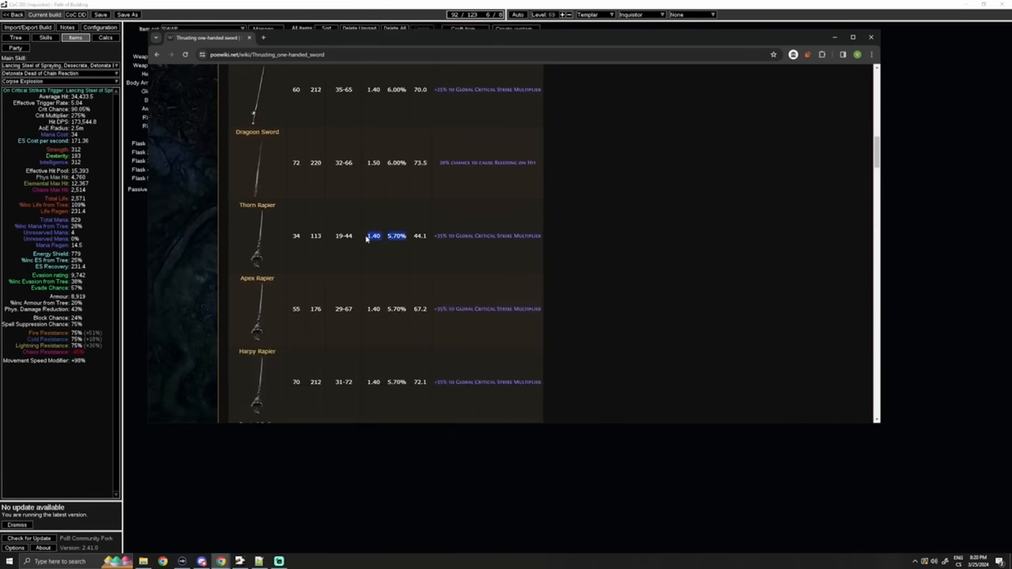
{"action": "scroll", "scroll_direction": "down", "scroll_amount": 3}
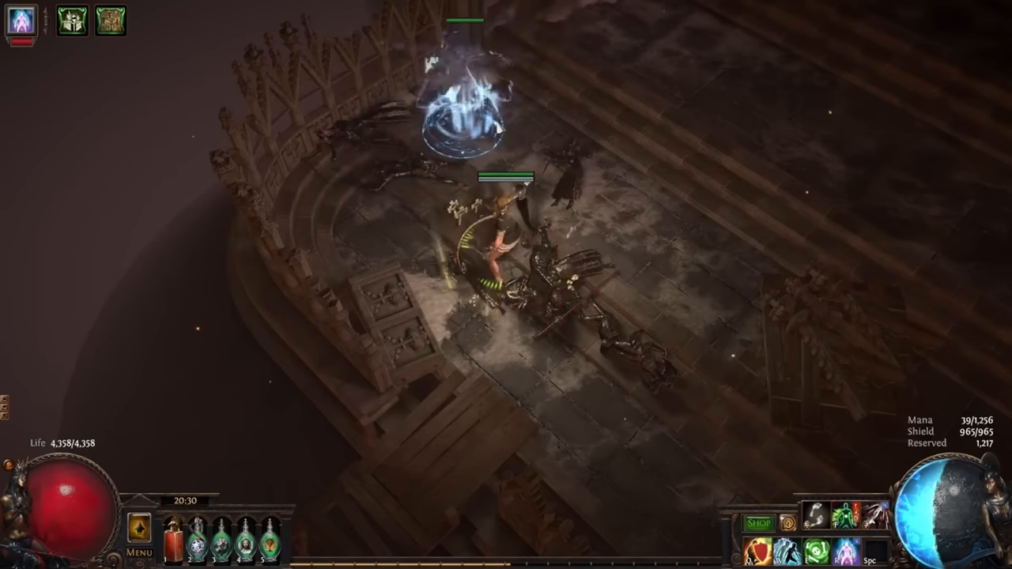
- Toggle the inventory panel while fighting through the temple area
{"action": "key", "text": "i"}
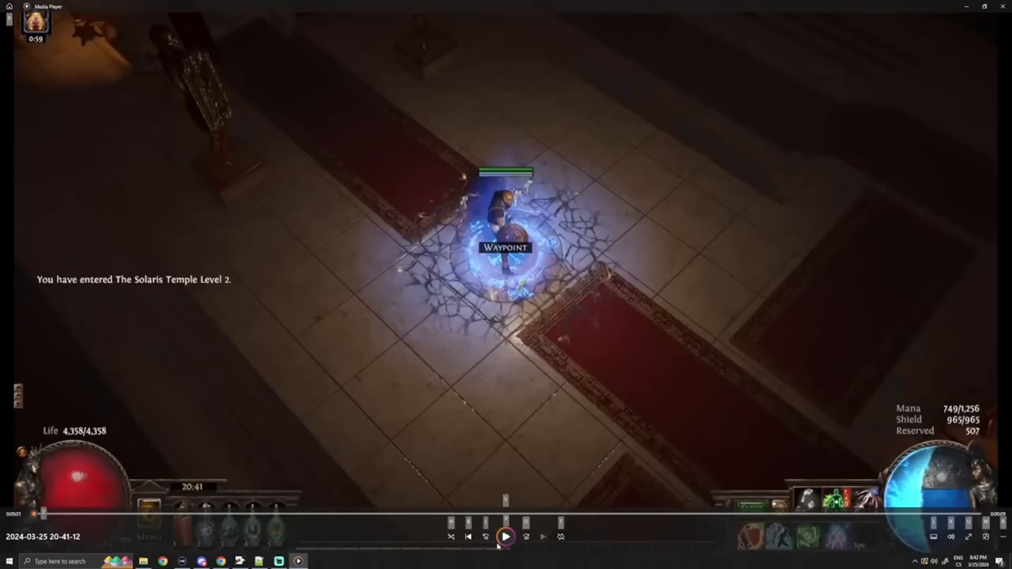
{"action": "left_click", "coordinate": [507, 535]}
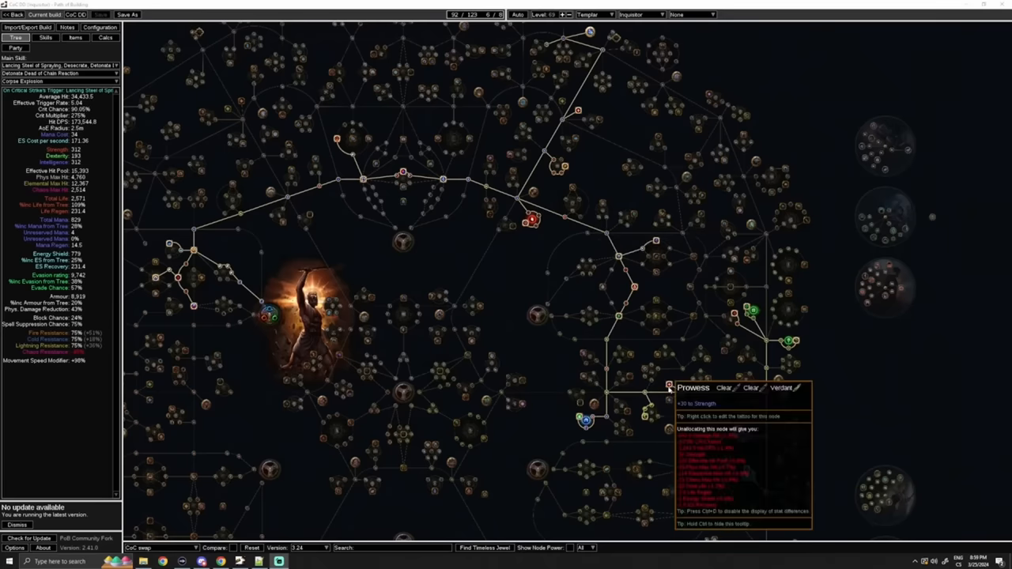
{"action": "mouse_move", "coordinate": [585, 37]}
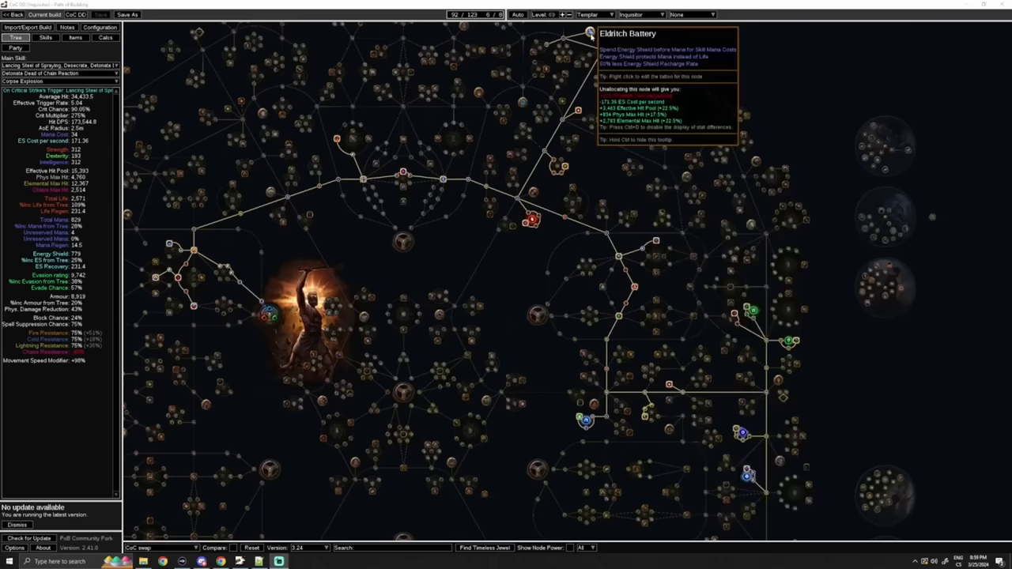
{"action": "mouse_move", "coordinate": [269, 193]}
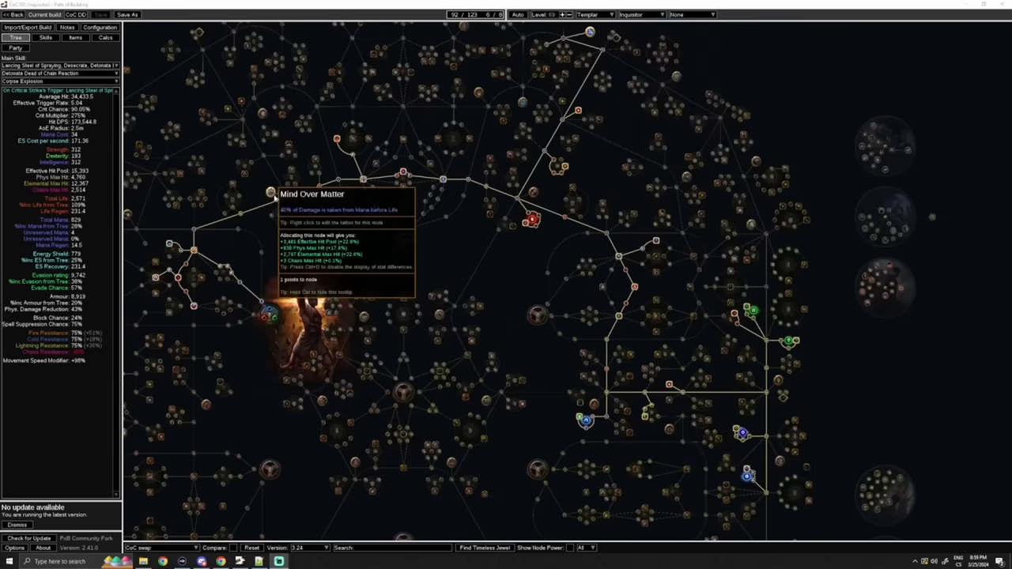
{"action": "mouse_move", "coordinate": [541, 49]}
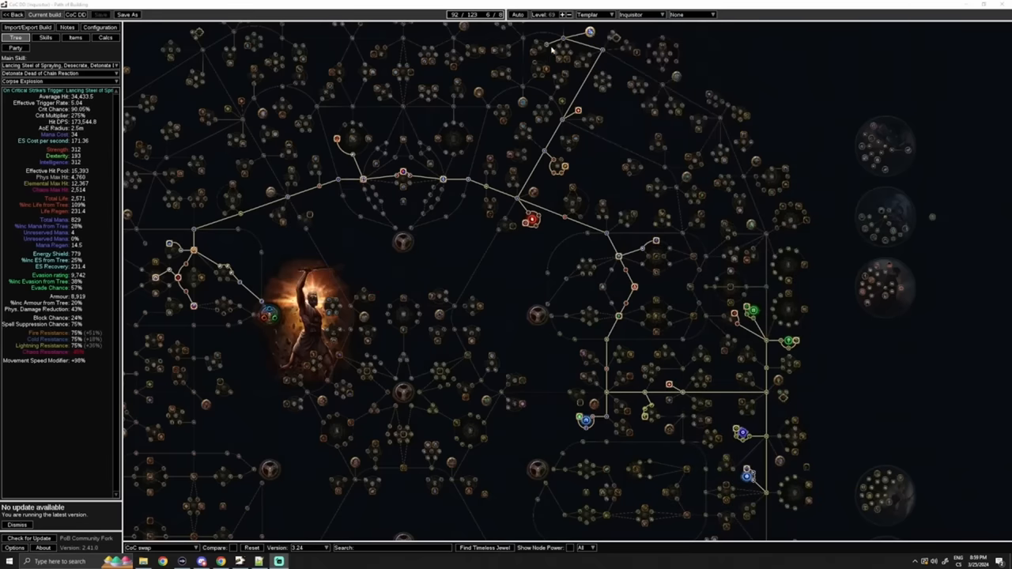
{"action": "mouse_move", "coordinate": [551, 47]}
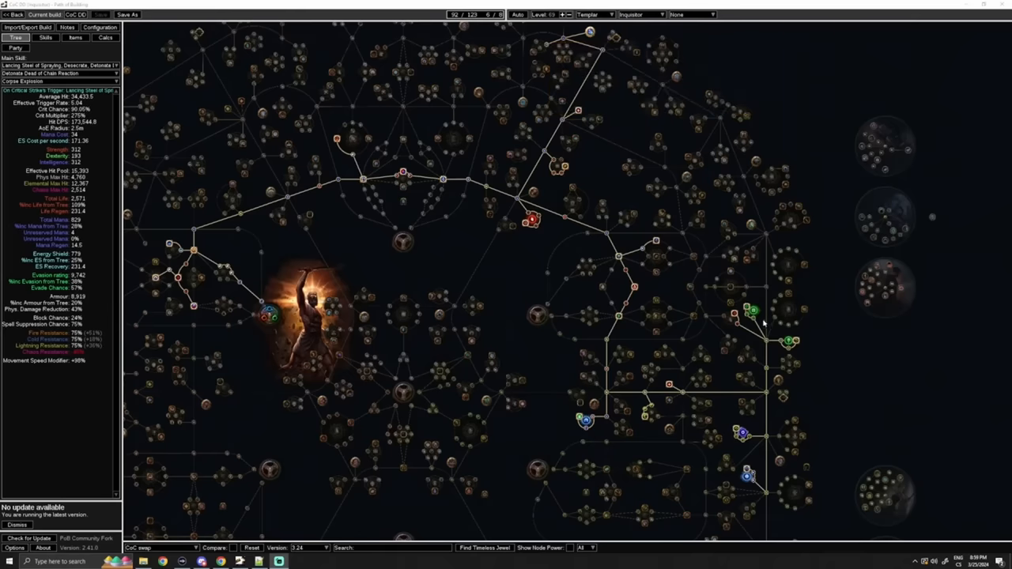
{"action": "mouse_move", "coordinate": [766, 323]}
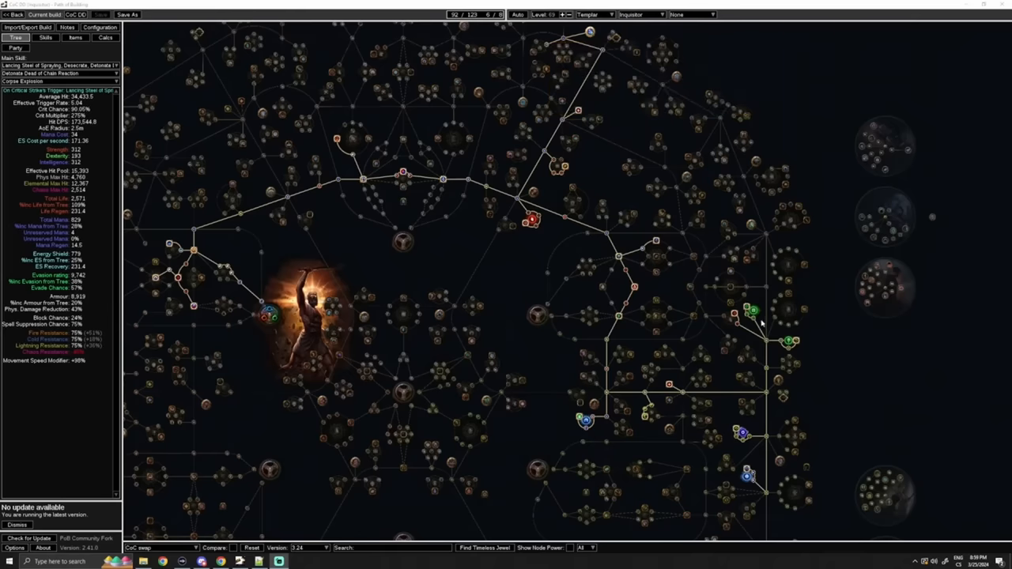
{"action": "mouse_move", "coordinate": [753, 329]}
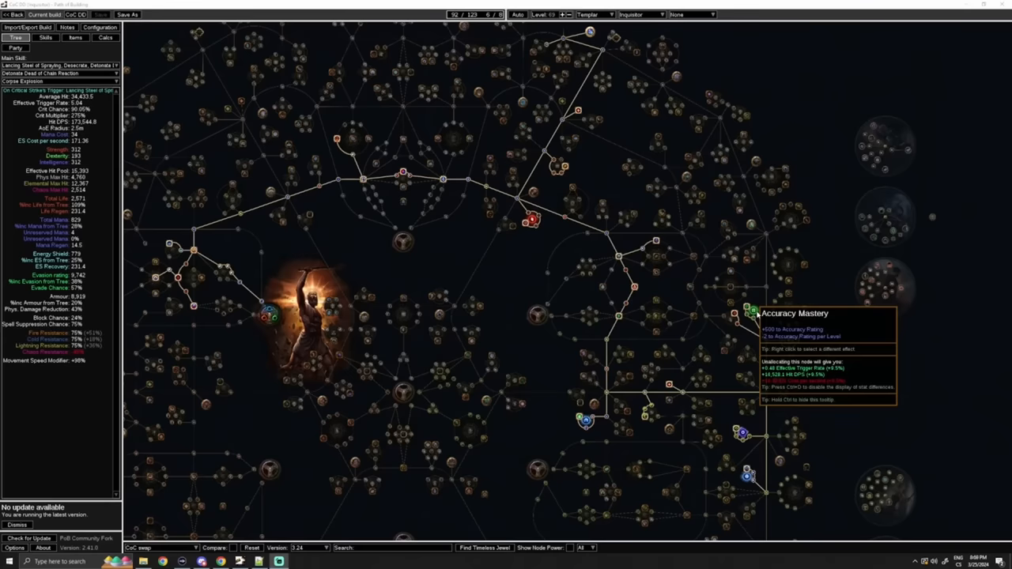
{"action": "mouse_move", "coordinate": [752, 349]}
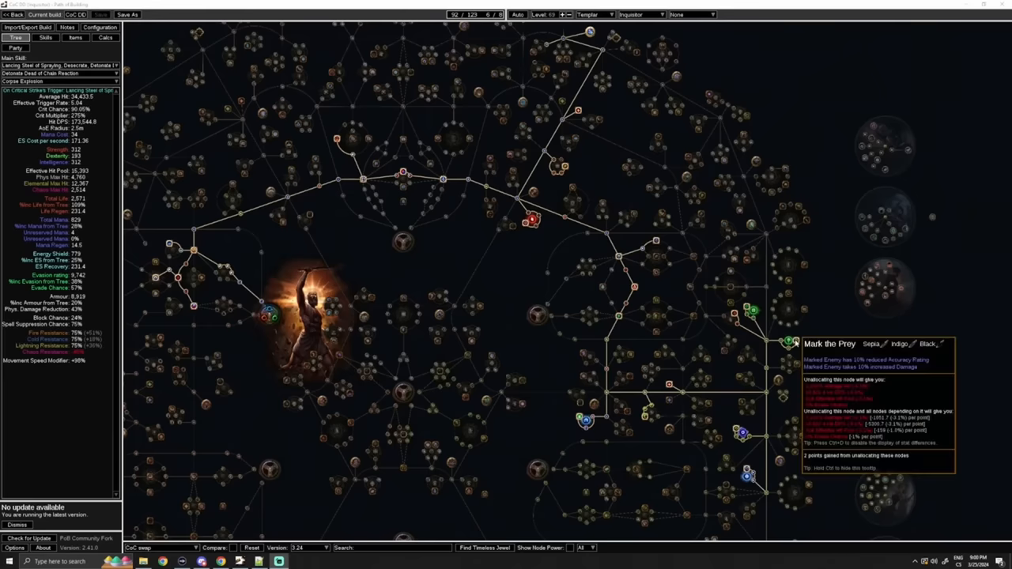
{"action": "mouse_move", "coordinate": [781, 344]}
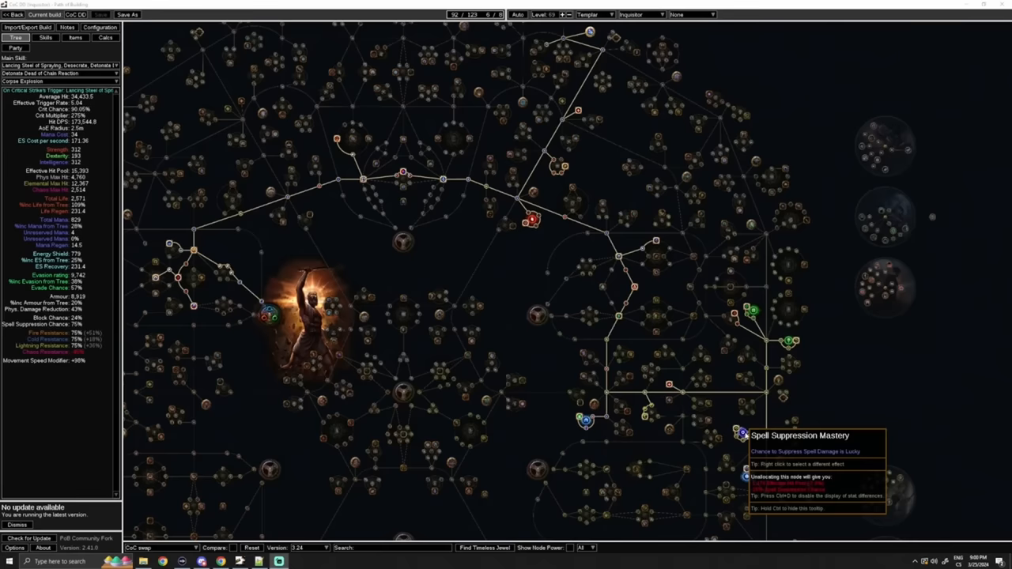
{"action": "mouse_move", "coordinate": [756, 451]}
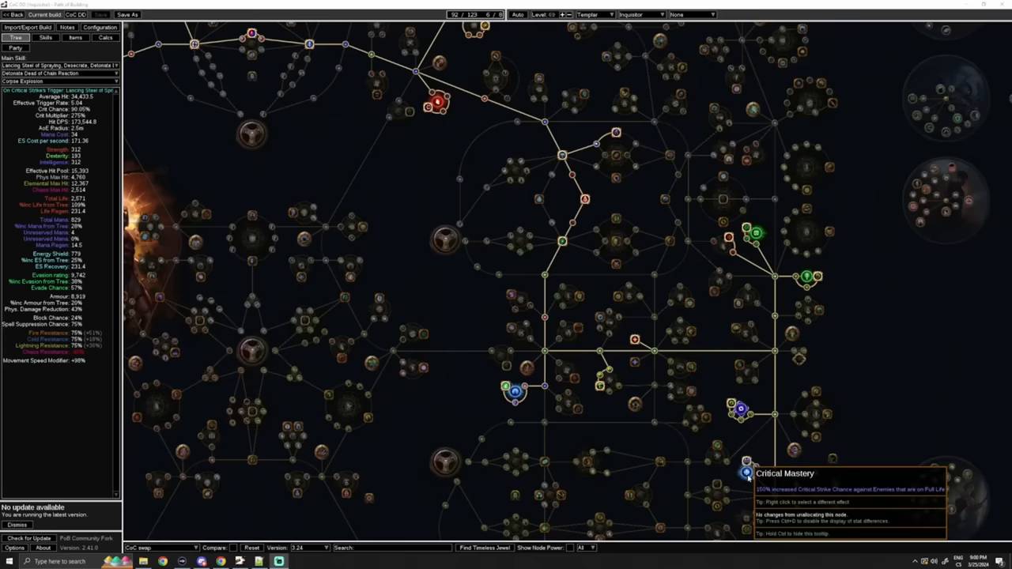
{"action": "mouse_move", "coordinate": [724, 475]}
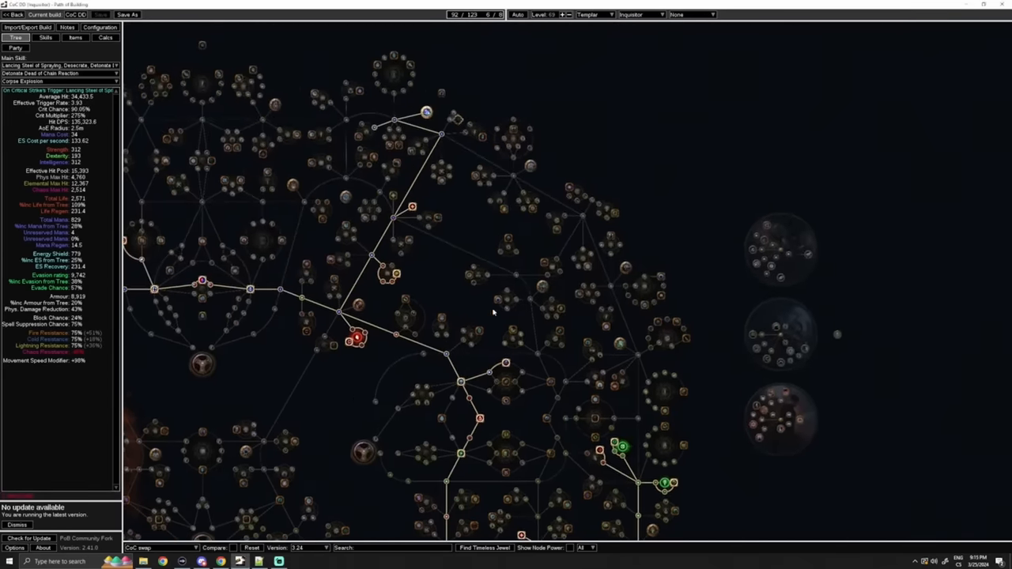
{"action": "mouse_move", "coordinate": [547, 267]}
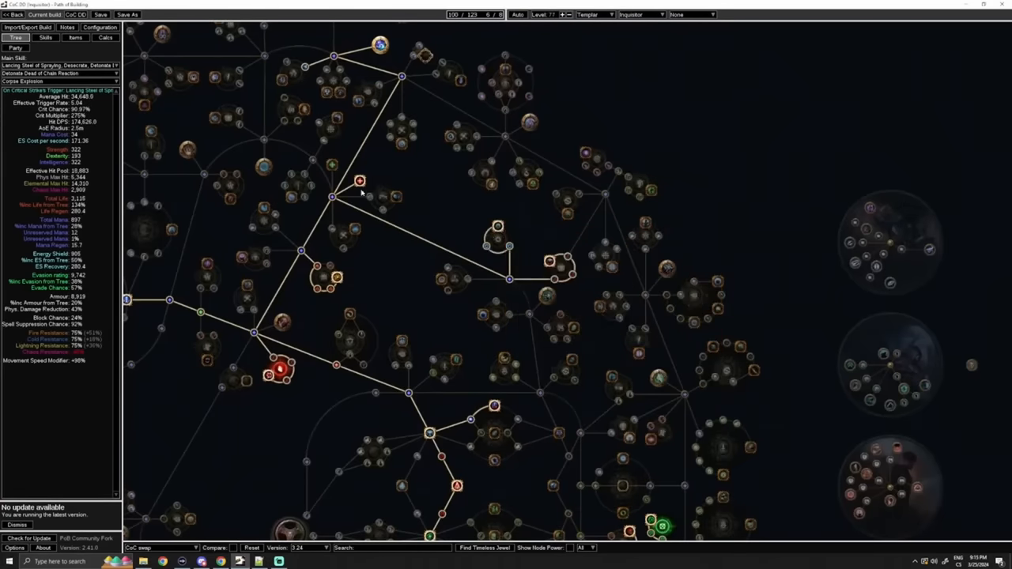
{"action": "left_click", "coordinate": [333, 119]}
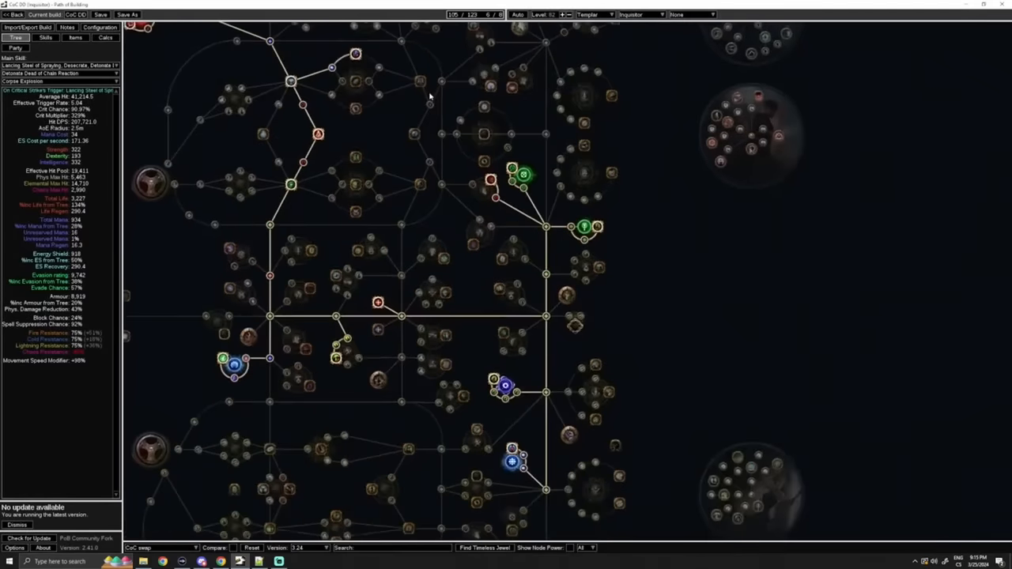
{"action": "mouse_move", "coordinate": [509, 524]}
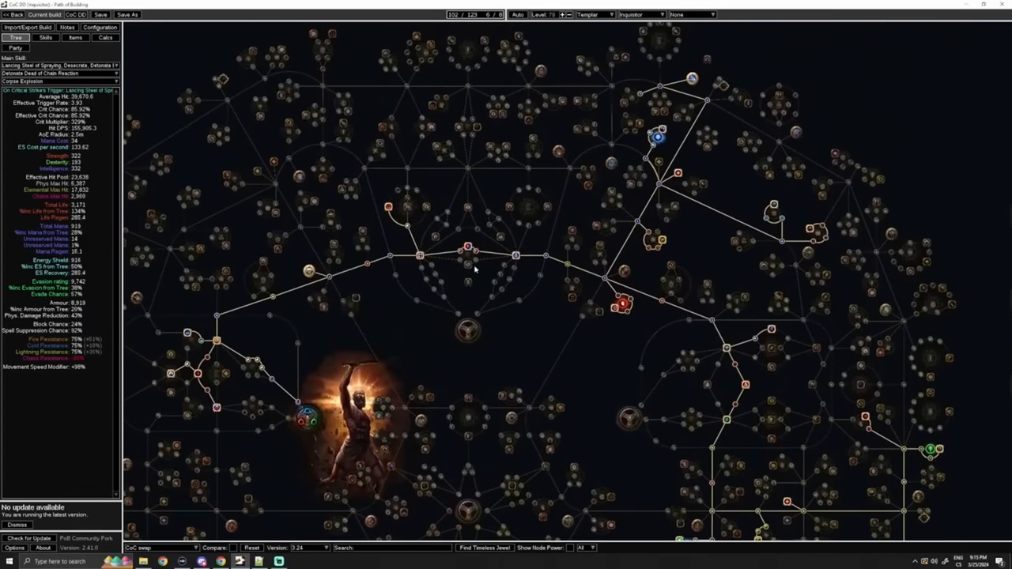
{"action": "mouse_move", "coordinate": [367, 326]}
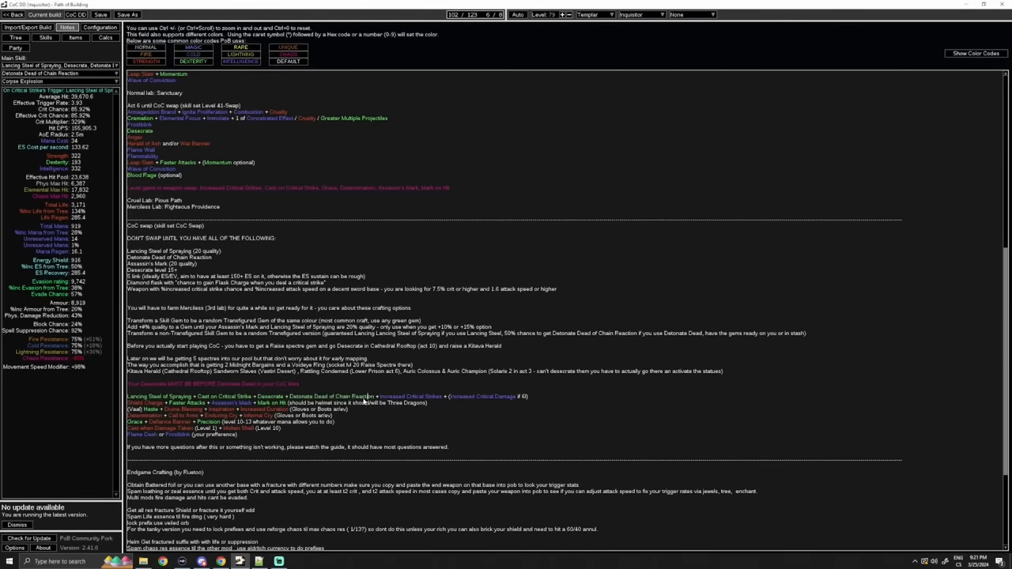
{"action": "mouse_move", "coordinate": [275, 404]}
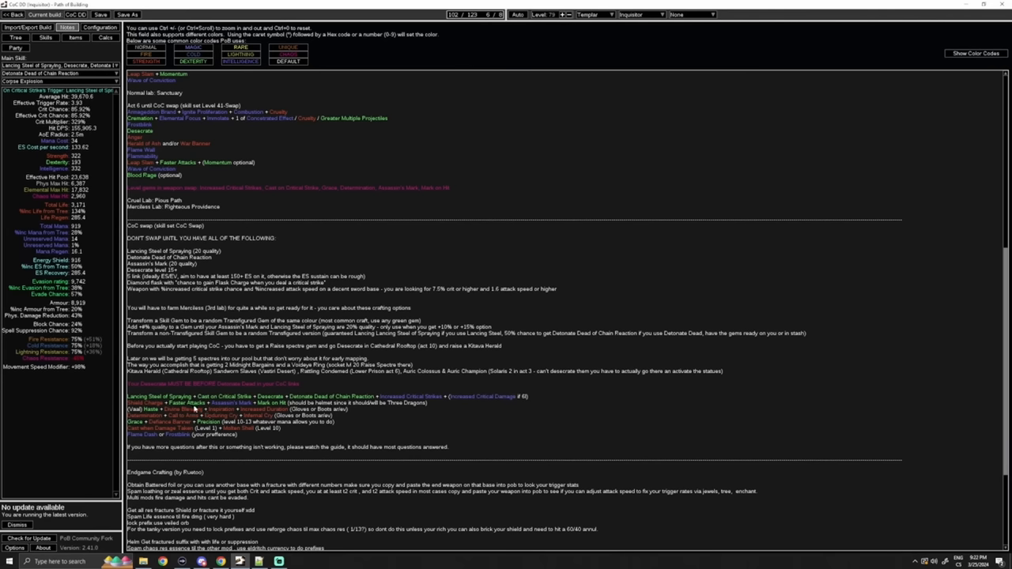
{"action": "mouse_move", "coordinate": [430, 404]}
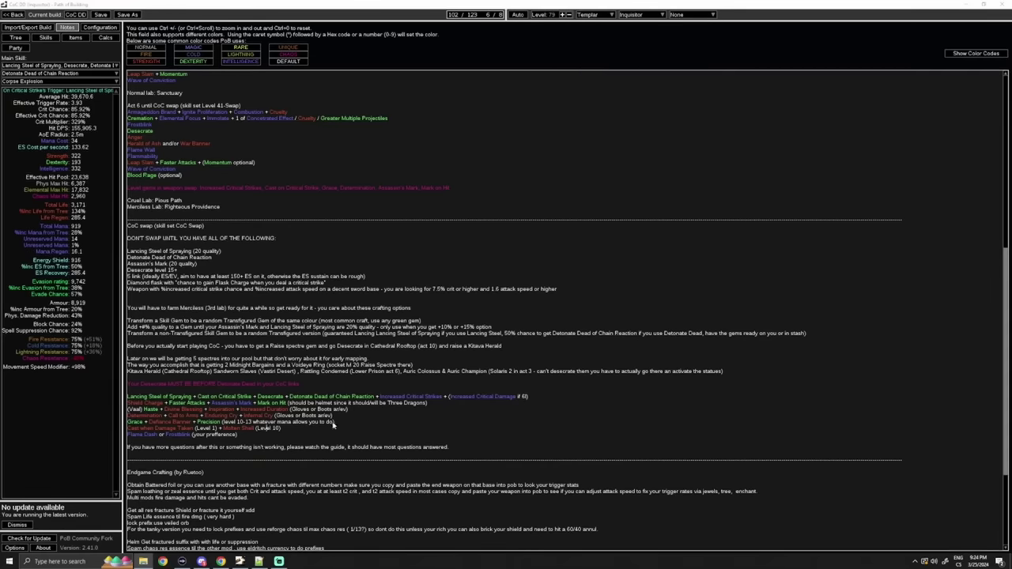
{"action": "mouse_move", "coordinate": [250, 431]}
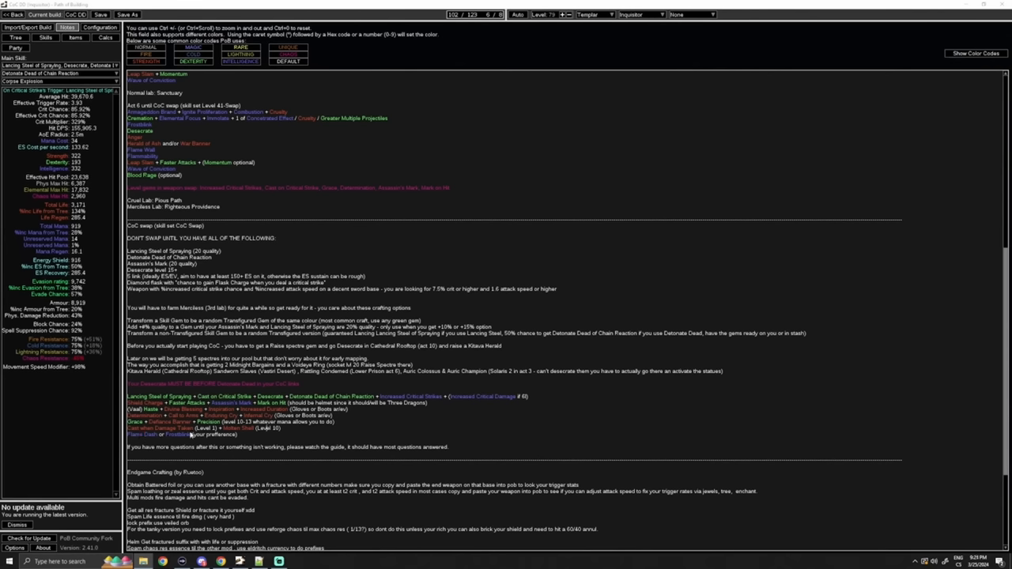
{"action": "mouse_move", "coordinate": [190, 434]}
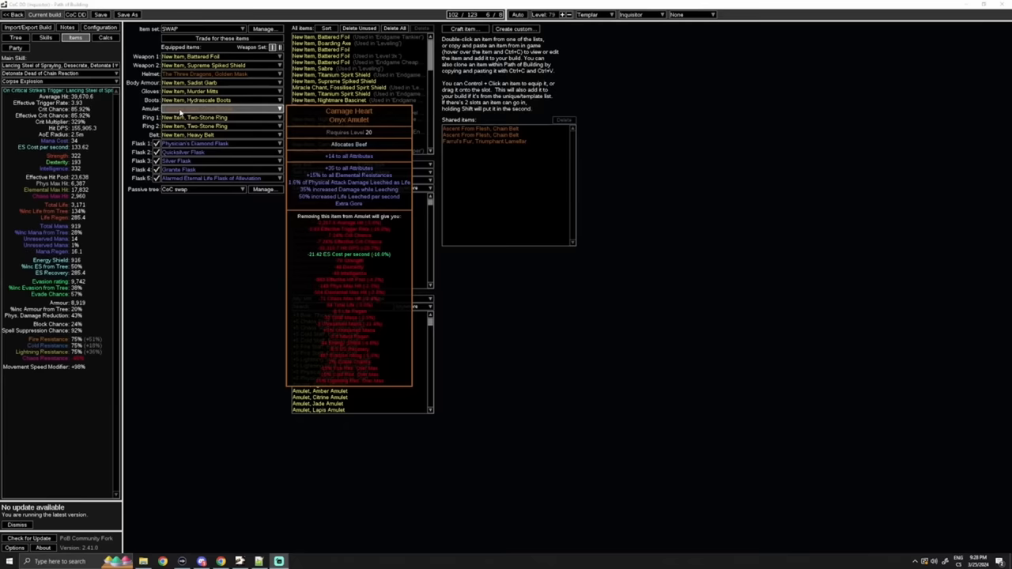
{"action": "mouse_move", "coordinate": [198, 130]}
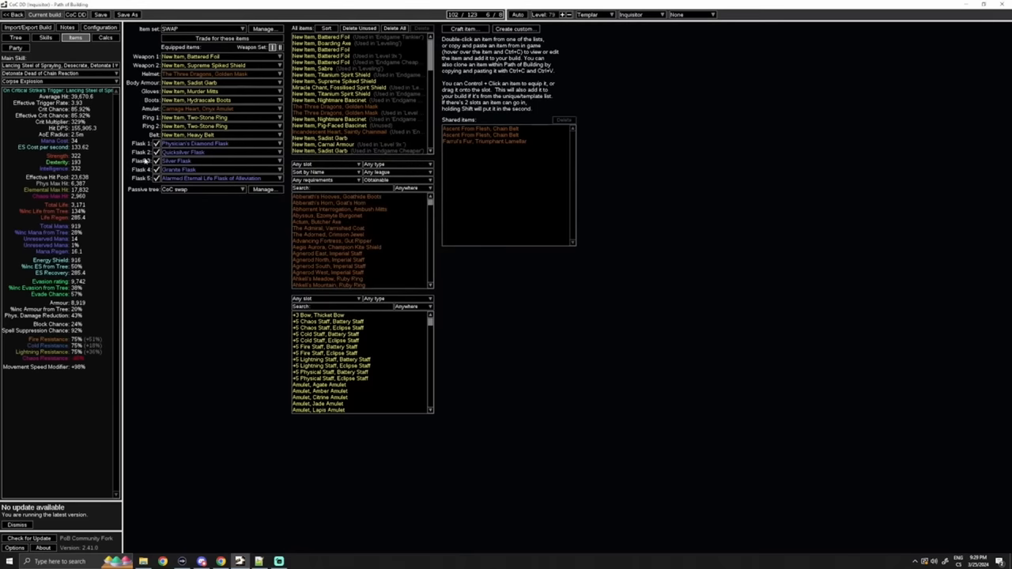
{"action": "mouse_move", "coordinate": [181, 136]}
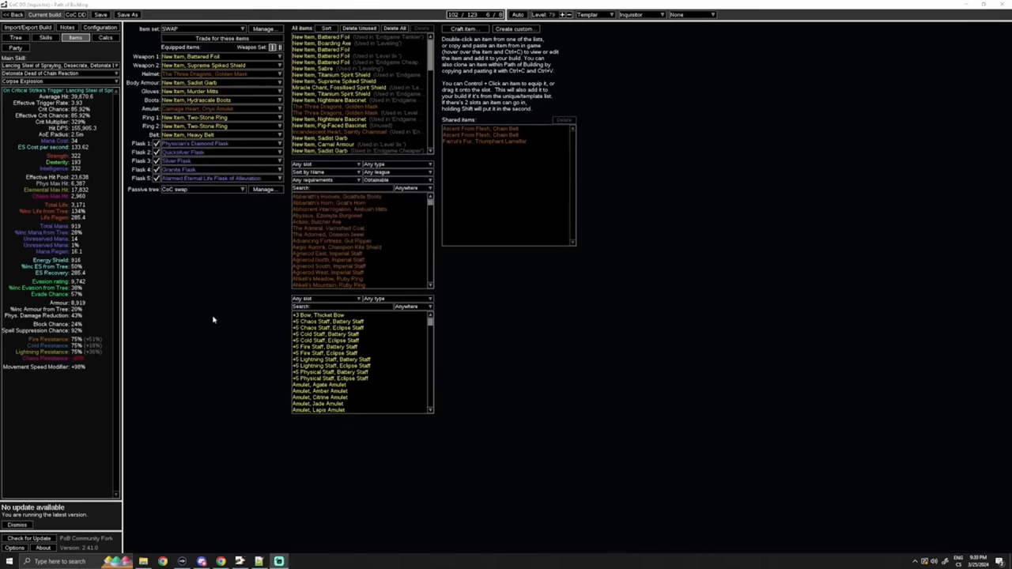
{"action": "mouse_move", "coordinate": [204, 319]}
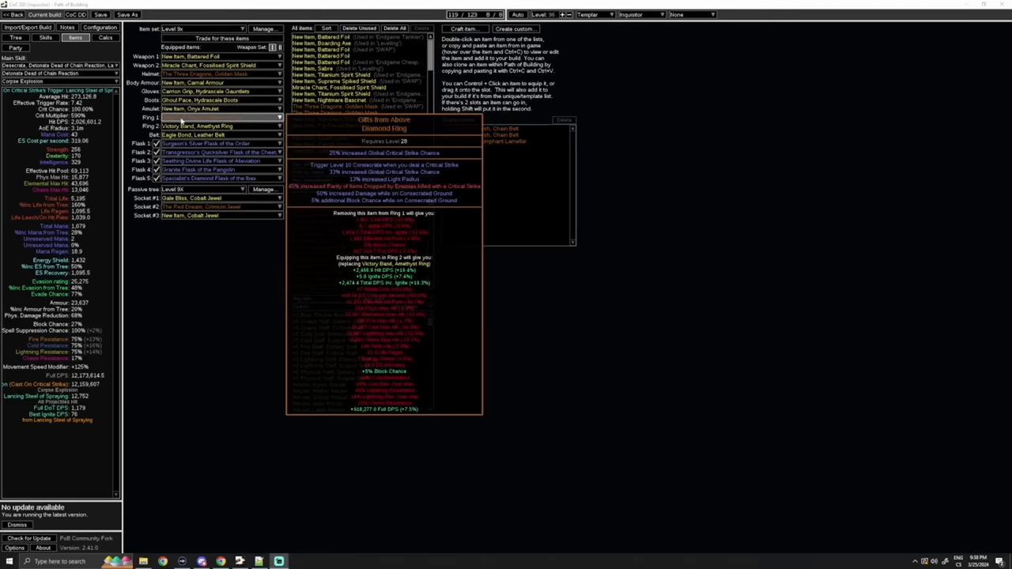
{"action": "left_click", "coordinate": [16, 38]}
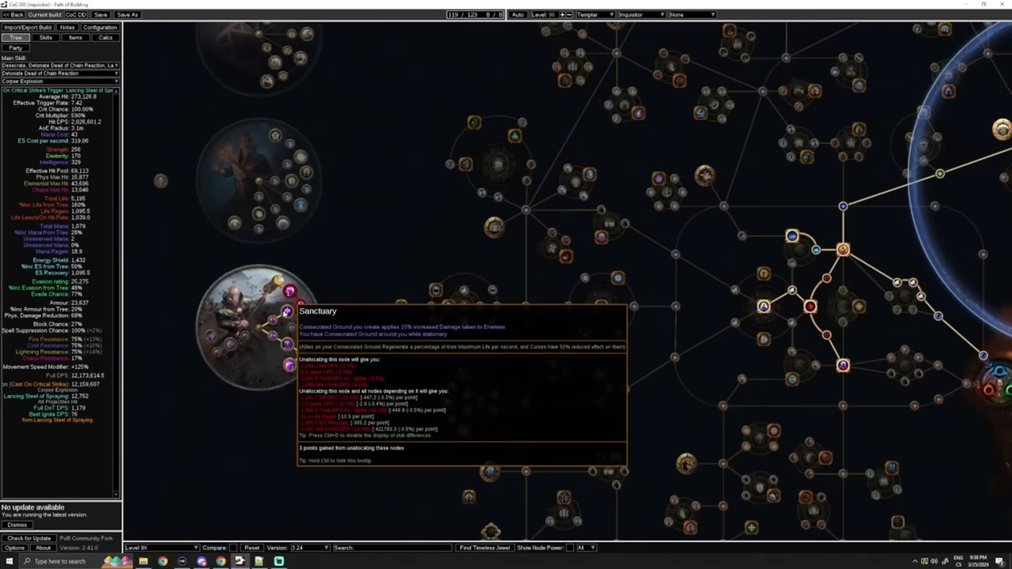
{"action": "left_click", "coordinate": [76, 38]}
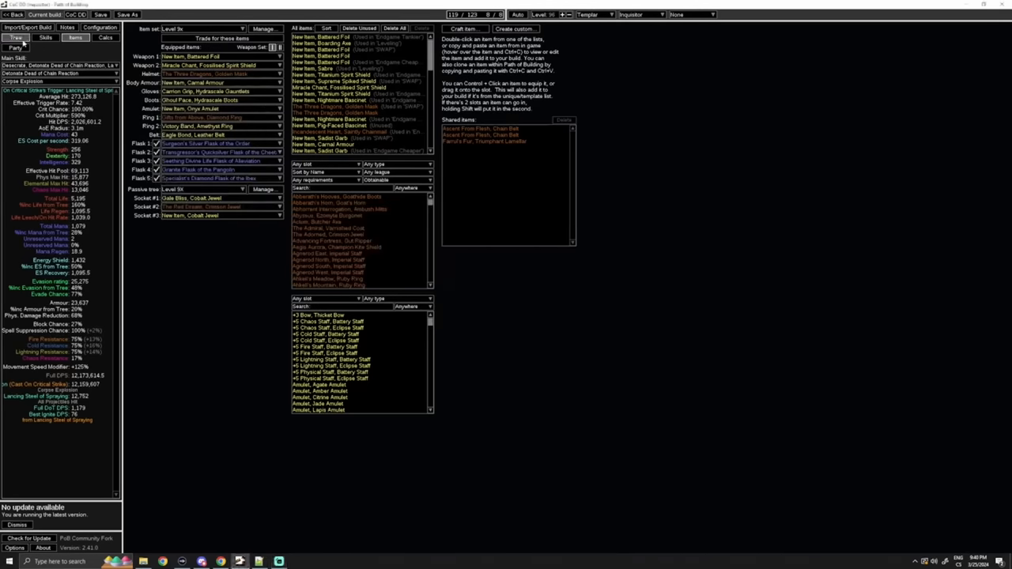
{"action": "left_click", "coordinate": [15, 38]}
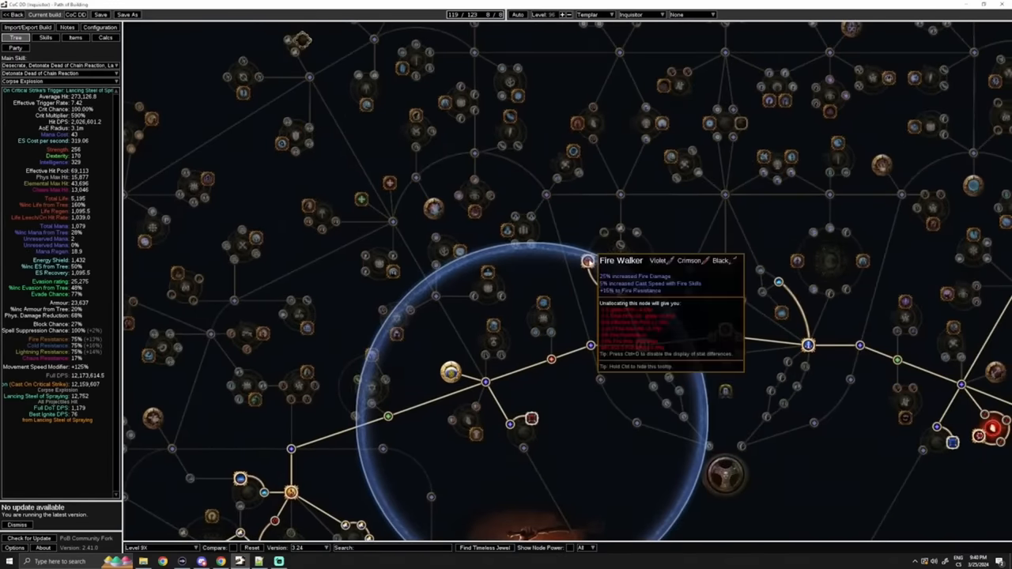
{"action": "left_click", "coordinate": [70, 38]}
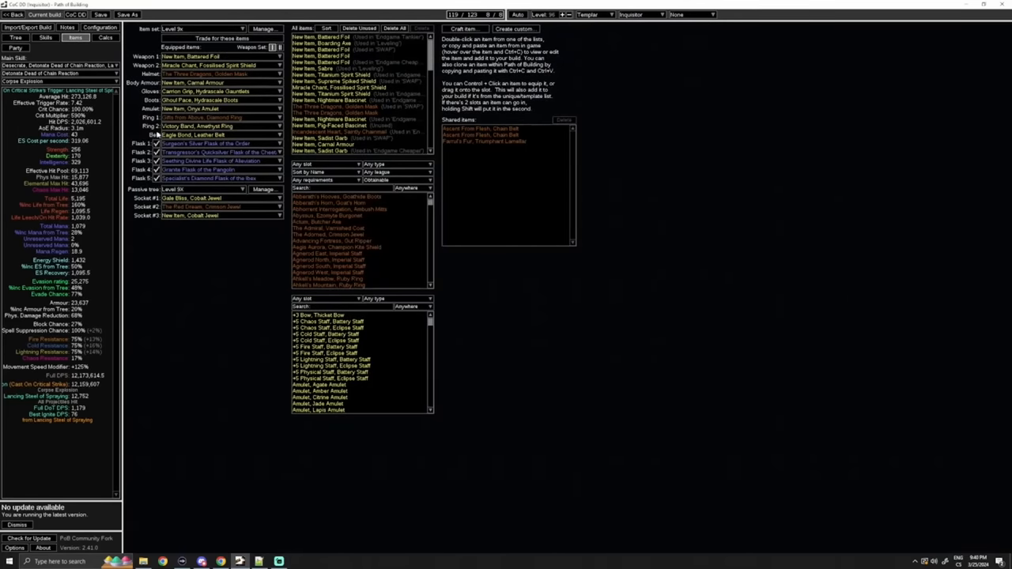
{"action": "mouse_move", "coordinate": [186, 135]}
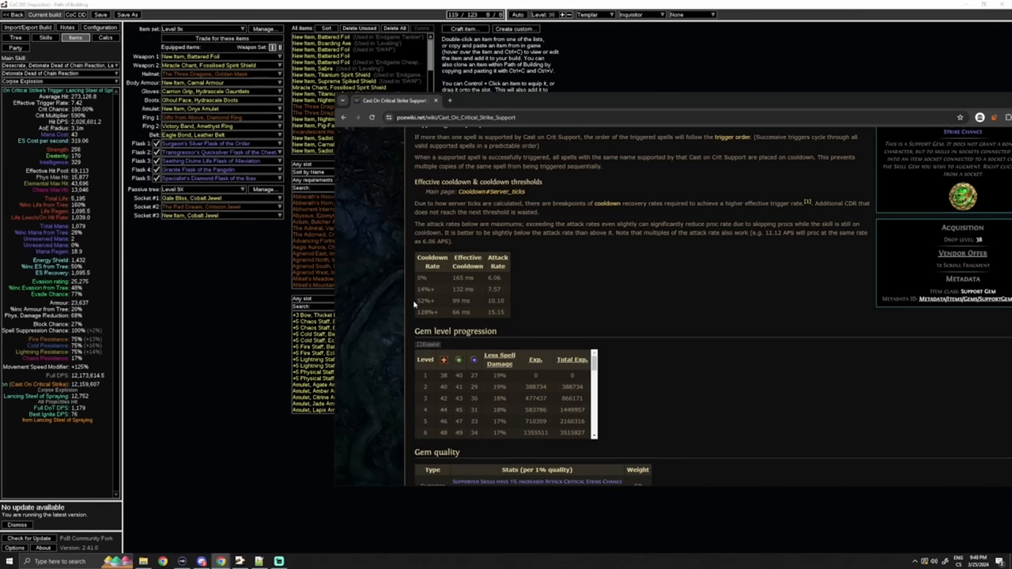
{"action": "mouse_move", "coordinate": [506, 275]}
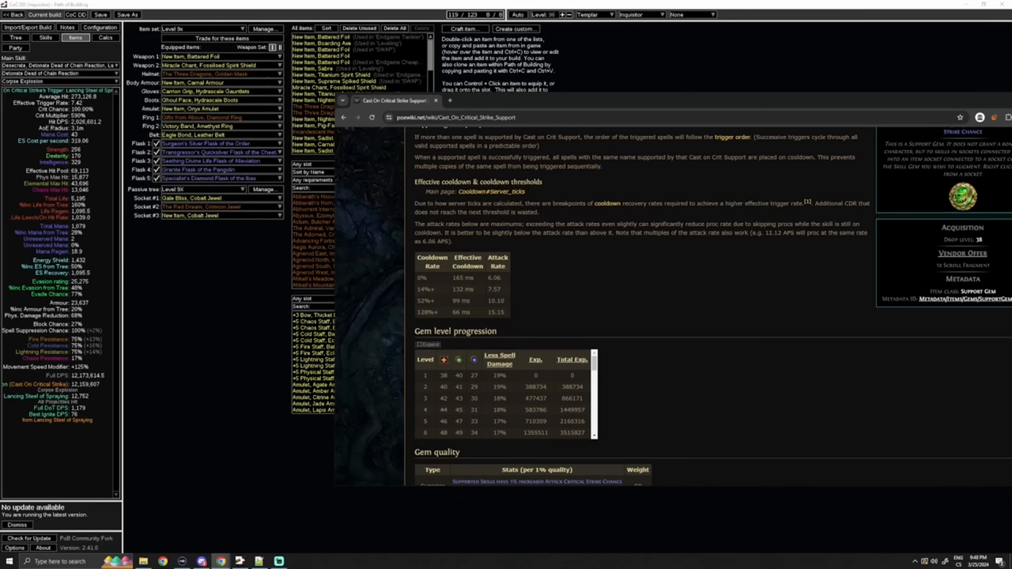
{"action": "mouse_move", "coordinate": [514, 250]}
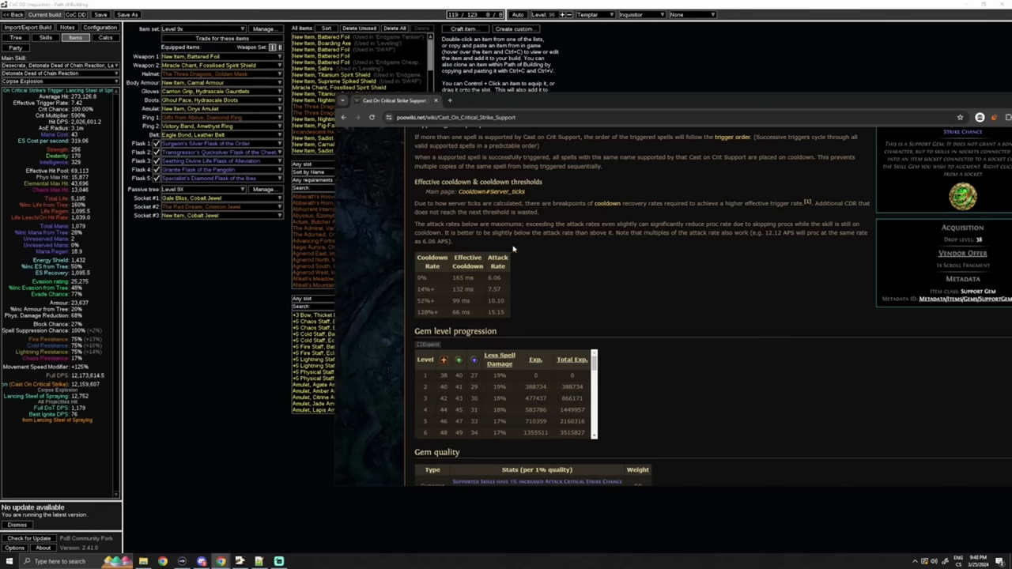
{"action": "mouse_move", "coordinate": [519, 270]}
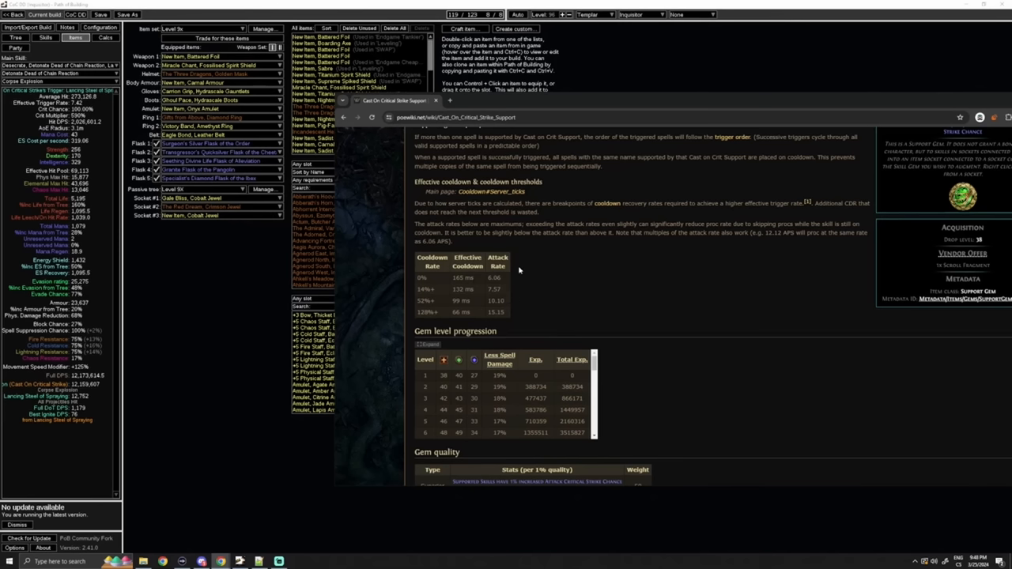
{"action": "mouse_move", "coordinate": [500, 310]}
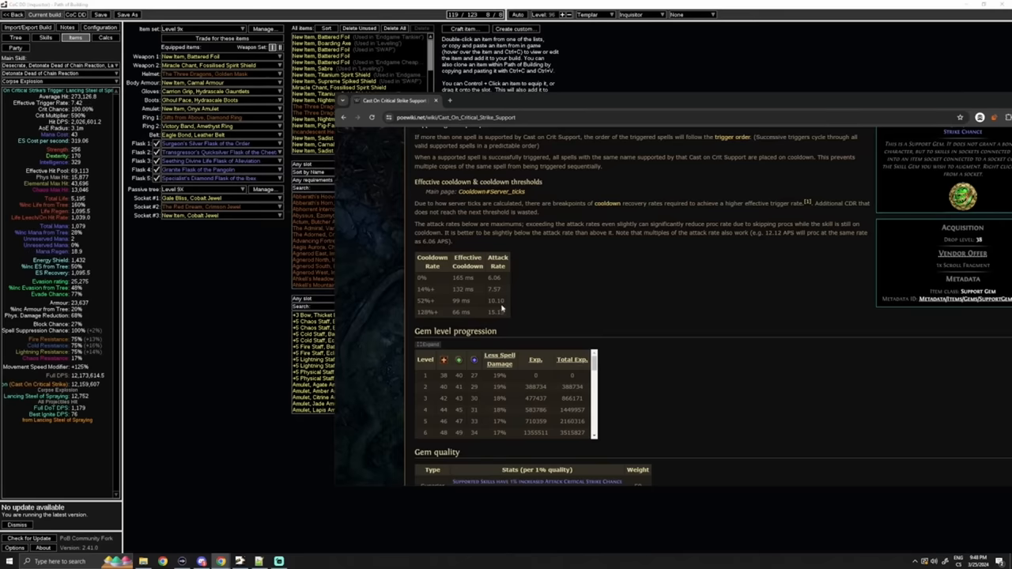
{"action": "mouse_move", "coordinate": [484, 304]}
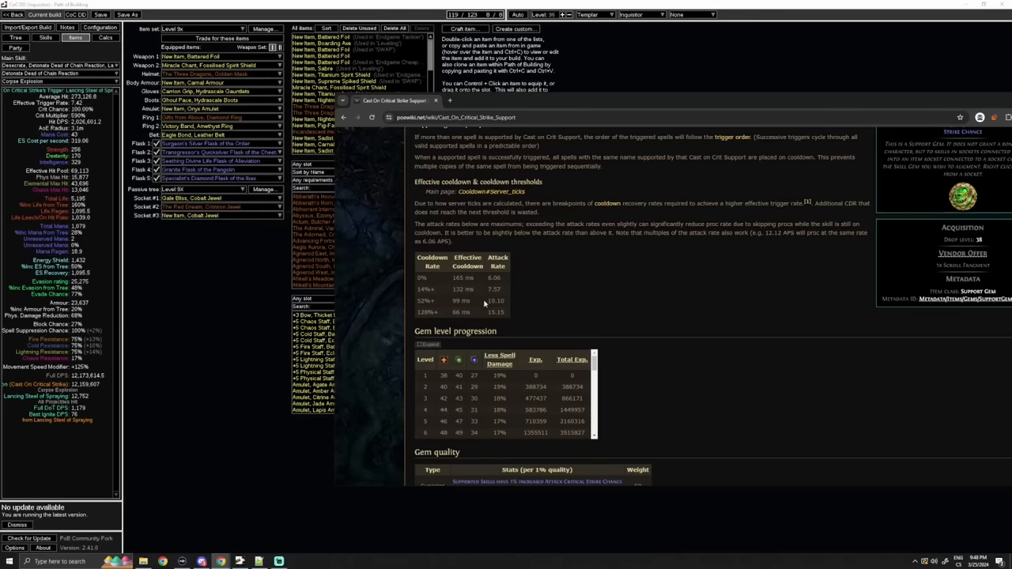
{"action": "mouse_move", "coordinate": [607, 270]}
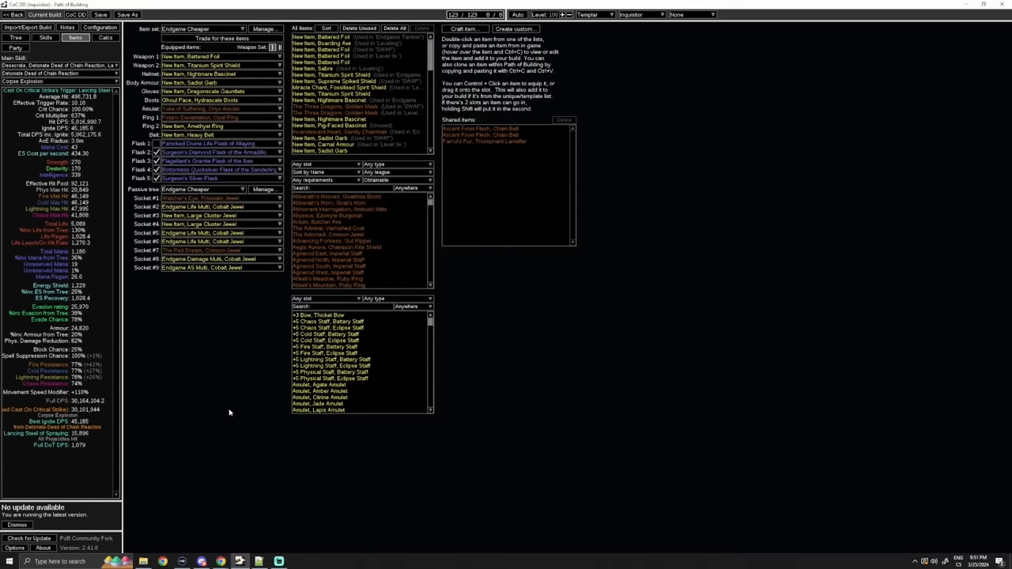
{"action": "mouse_move", "coordinate": [206, 409]}
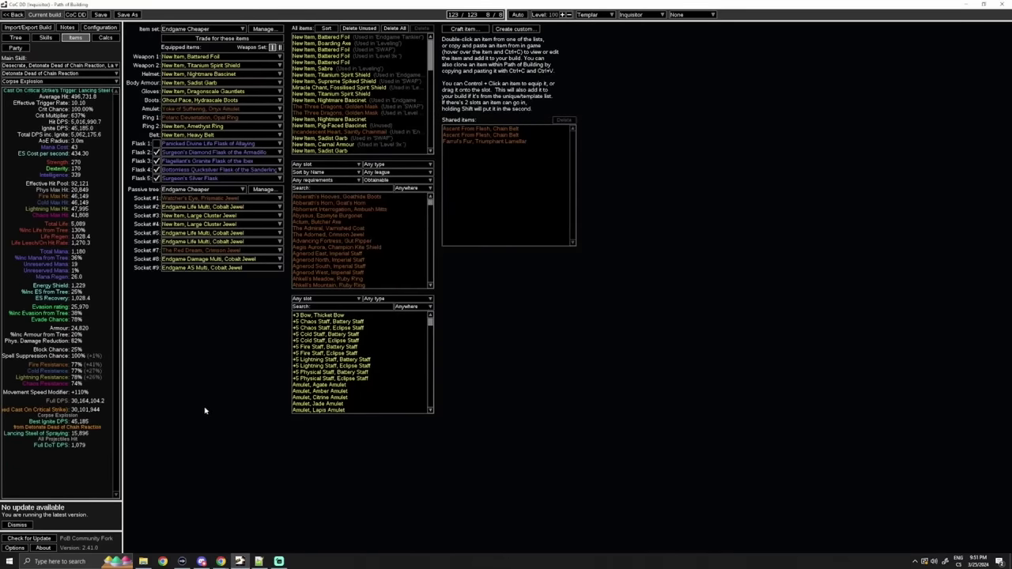
{"action": "mouse_move", "coordinate": [192, 414]}
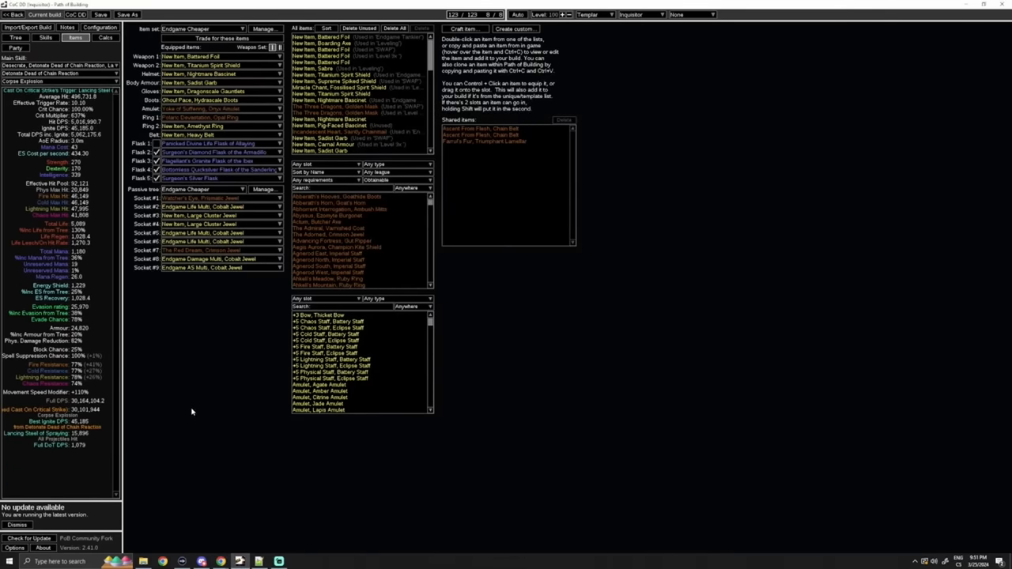
{"action": "mouse_move", "coordinate": [187, 412]}
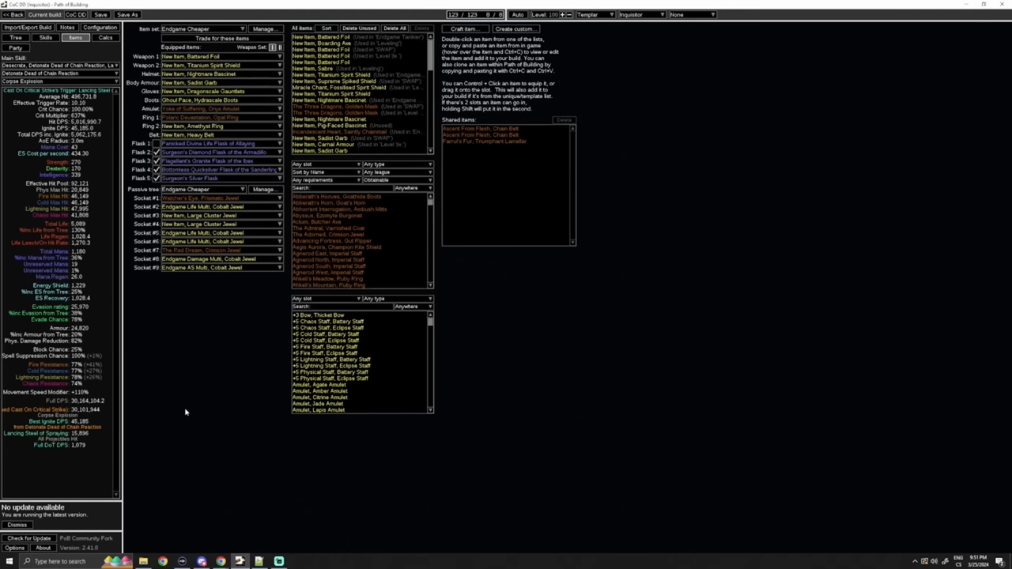
{"action": "mouse_move", "coordinate": [171, 411]}
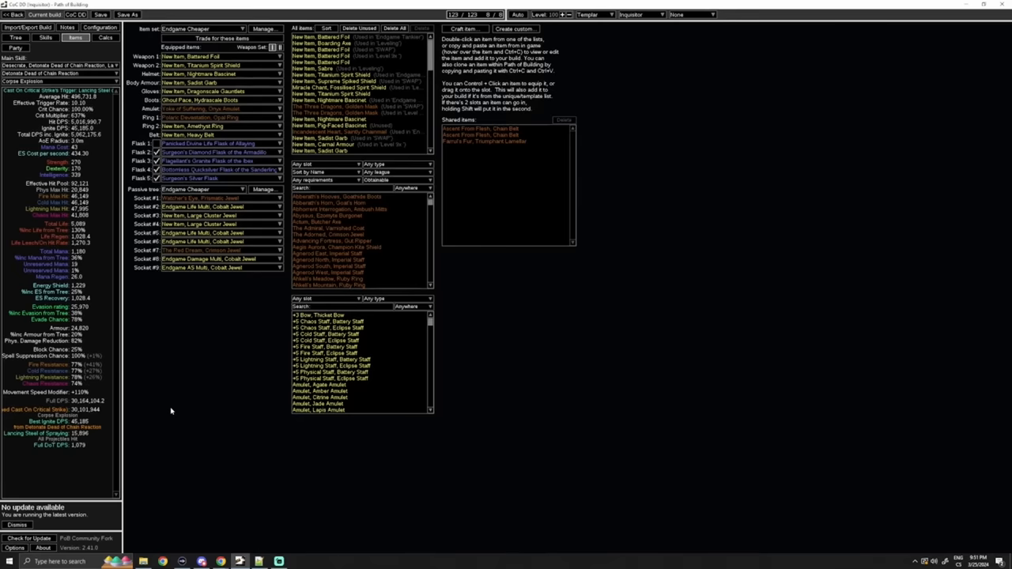
{"action": "mouse_move", "coordinate": [73, 443]}
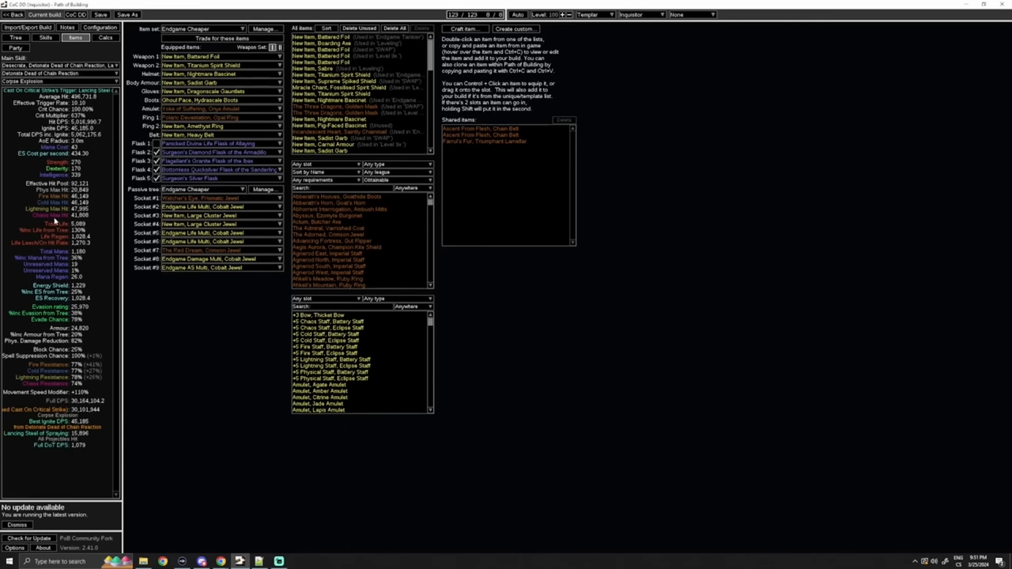
{"action": "mouse_move", "coordinate": [57, 196]}
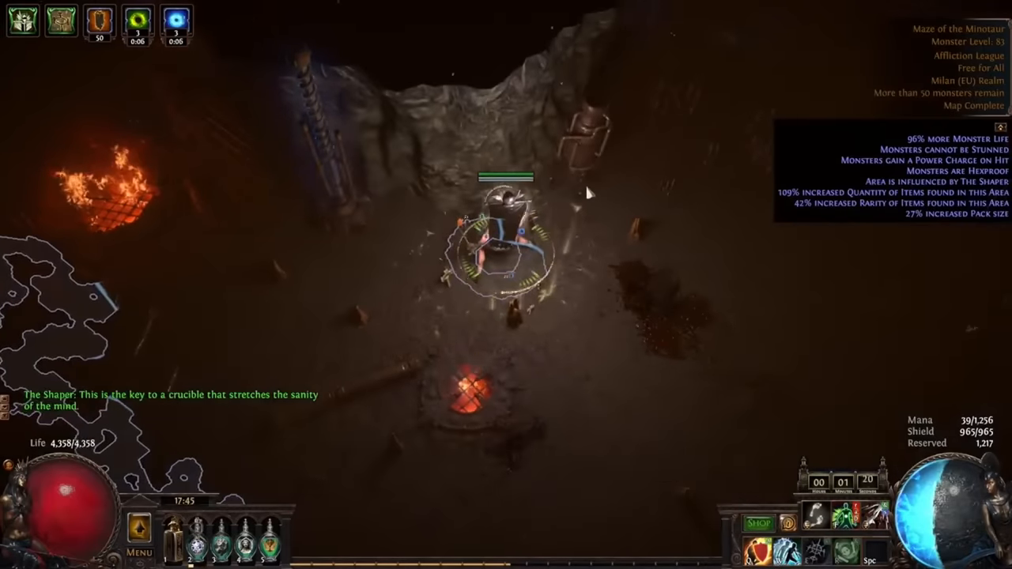
- Show the character's equipped gear and inventory mid-map
{"action": "key", "text": "i"}
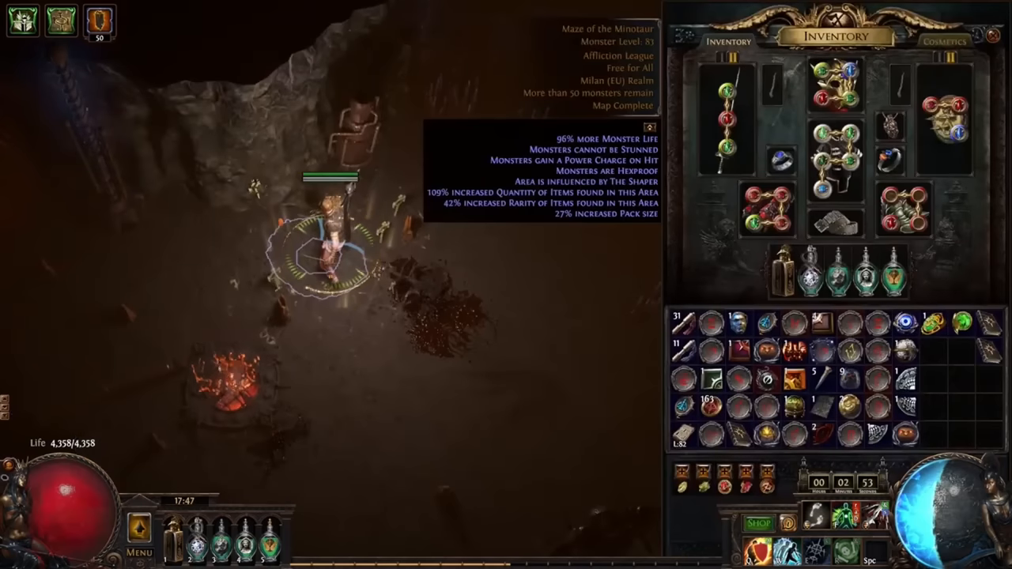